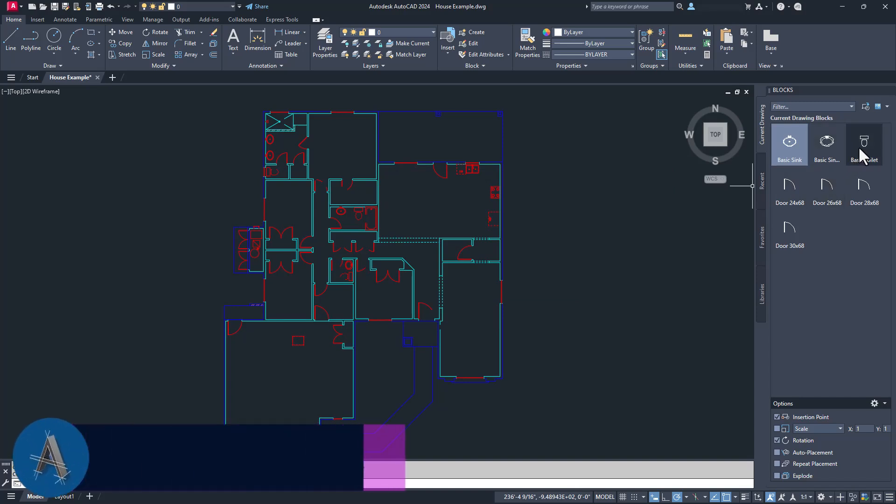
mouse_move(865, 143)
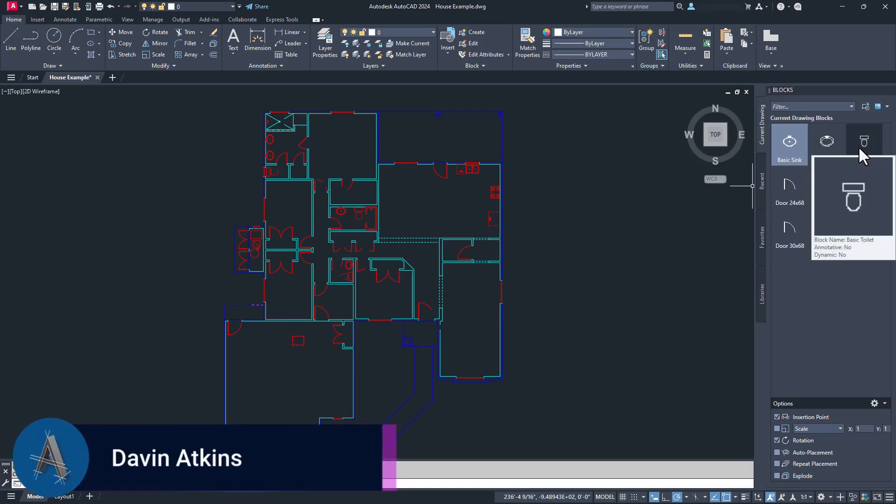
- Insert the Basic Toilet block to the right of the plan with default rotation
click(863, 141)
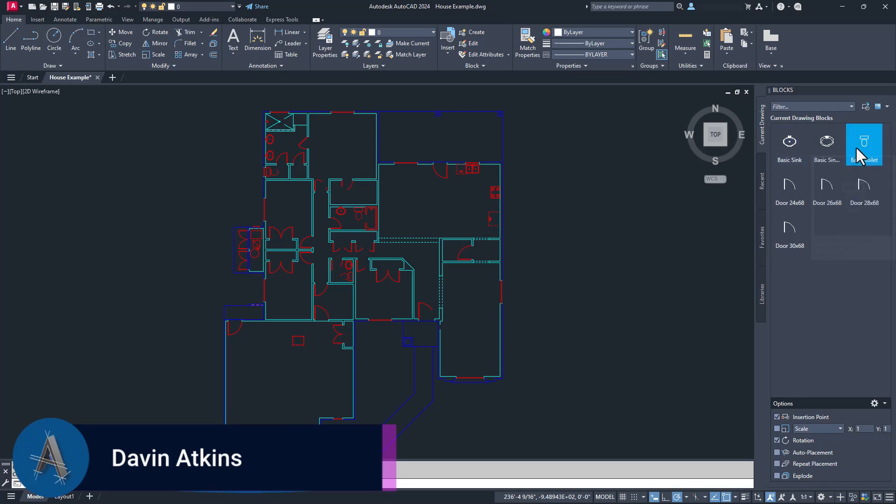
click(865, 143)
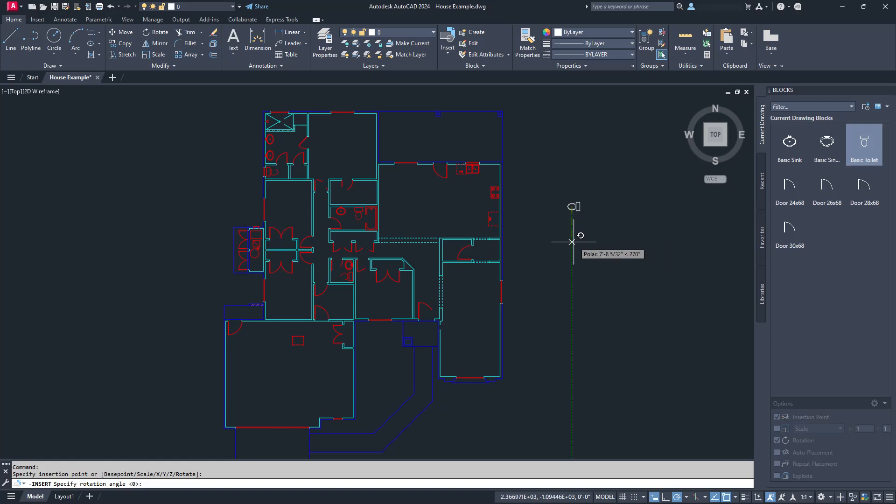
click(571, 242)
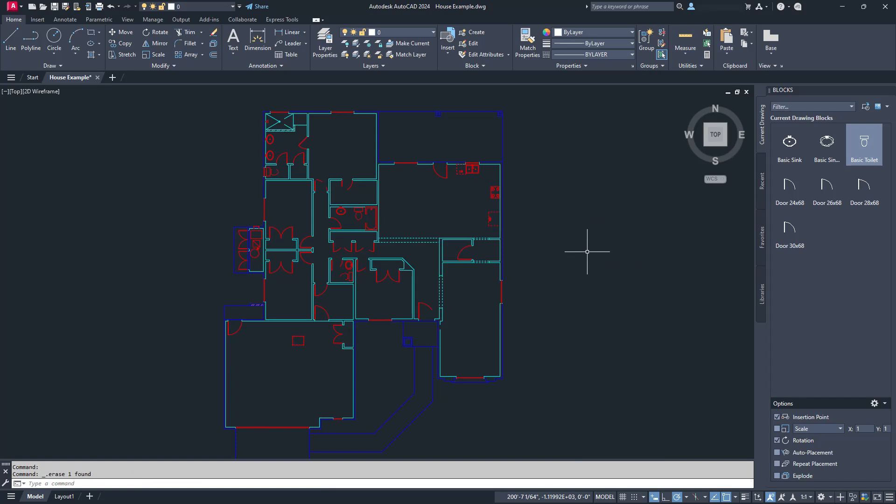
- Insert the Basic Sink block inside the right-hand room with default rotation
click(789, 141)
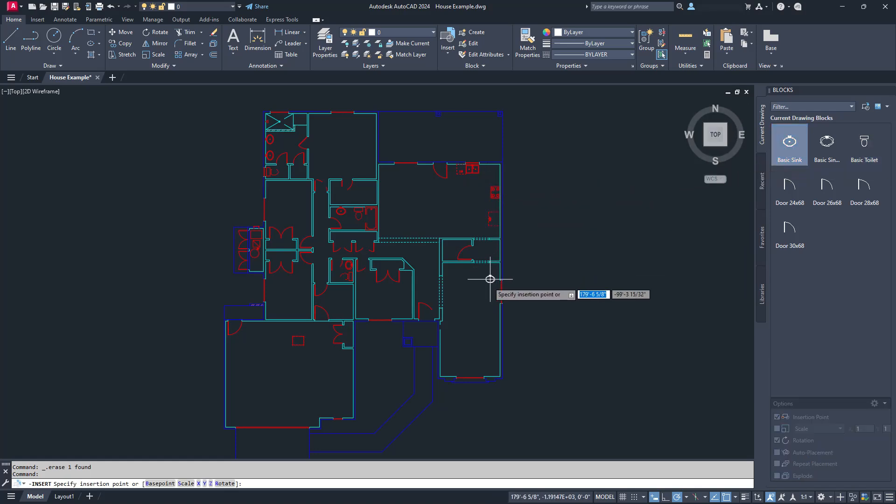
click(490, 279)
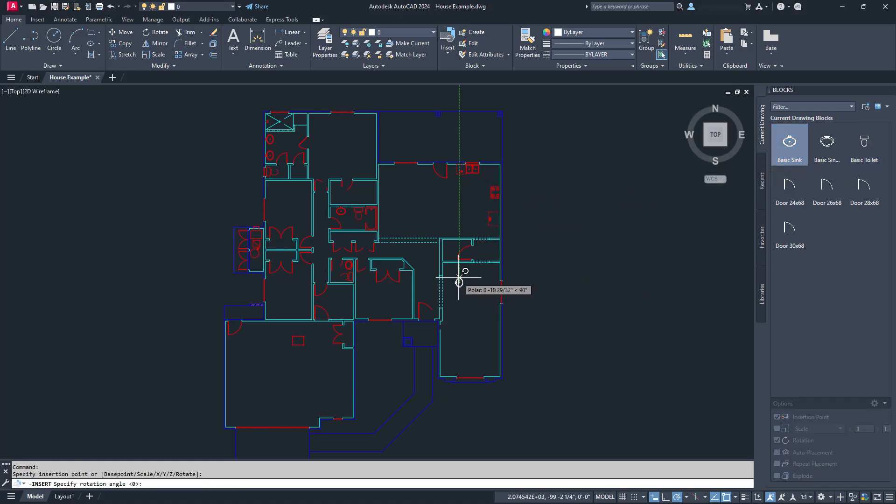
click(460, 281)
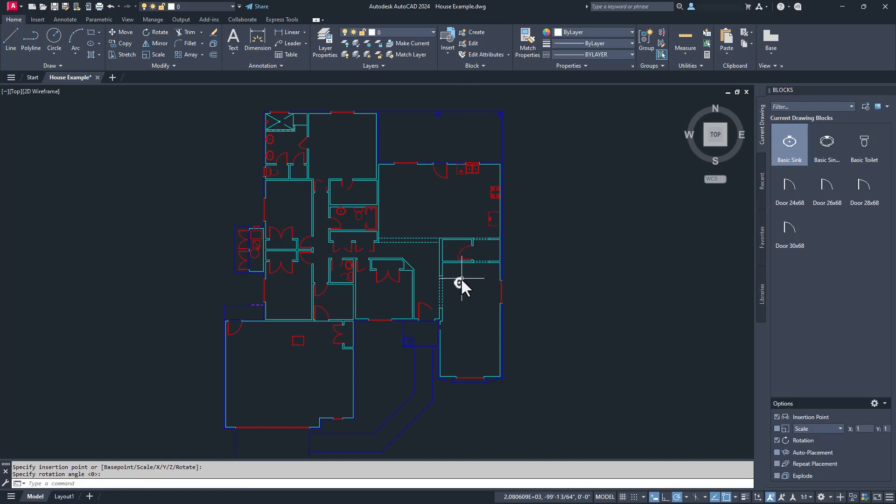
click(460, 283)
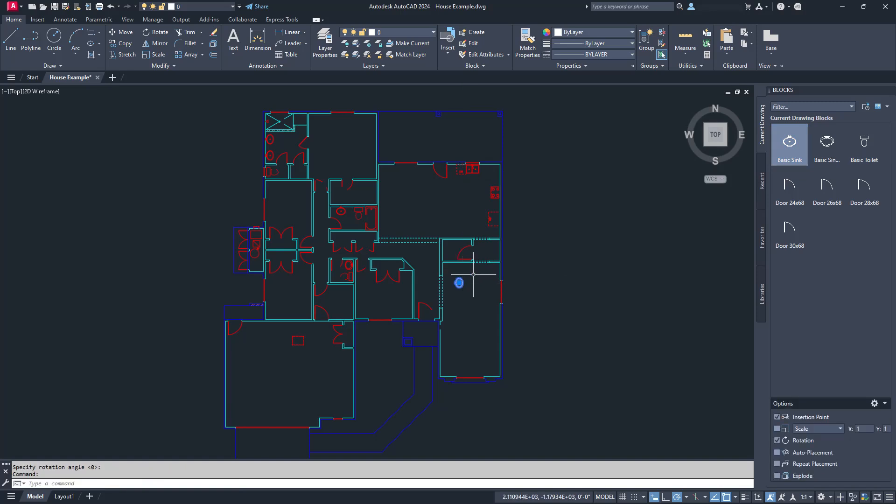
click(459, 283)
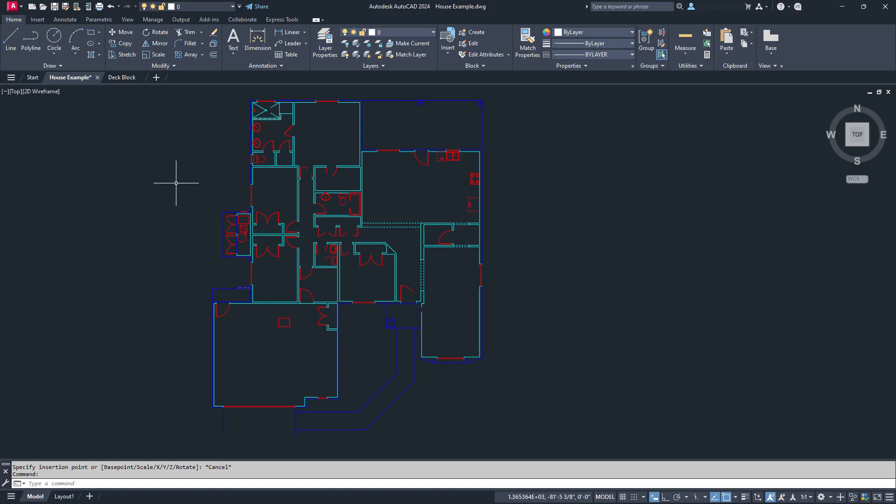
mouse_move(170, 171)
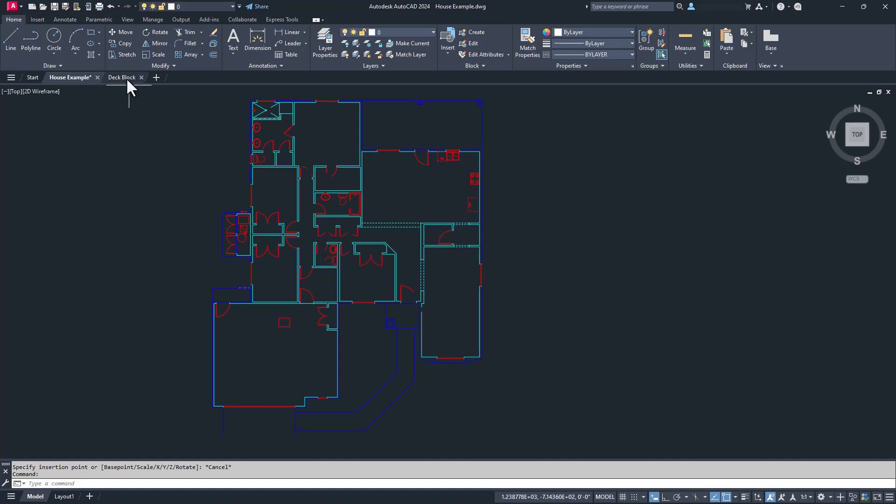
- Browse to Deck Block.dwg for insertion, then cancel placing the deck
click(121, 78)
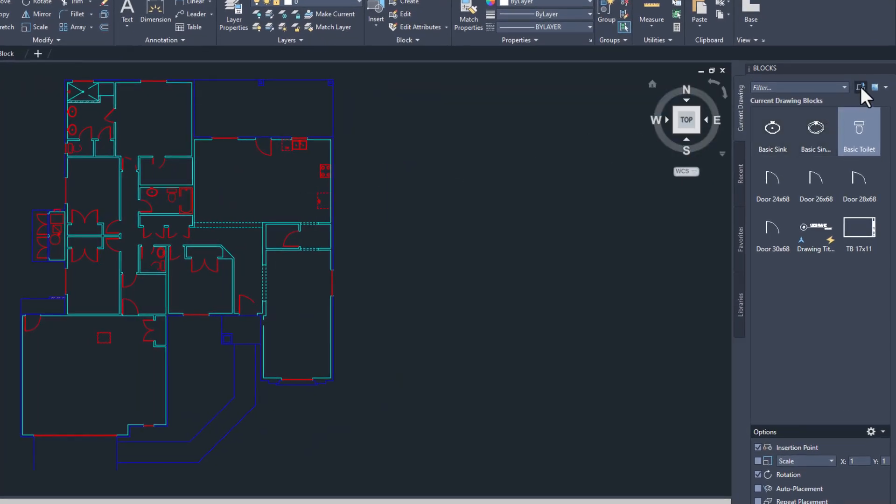
click(860, 87)
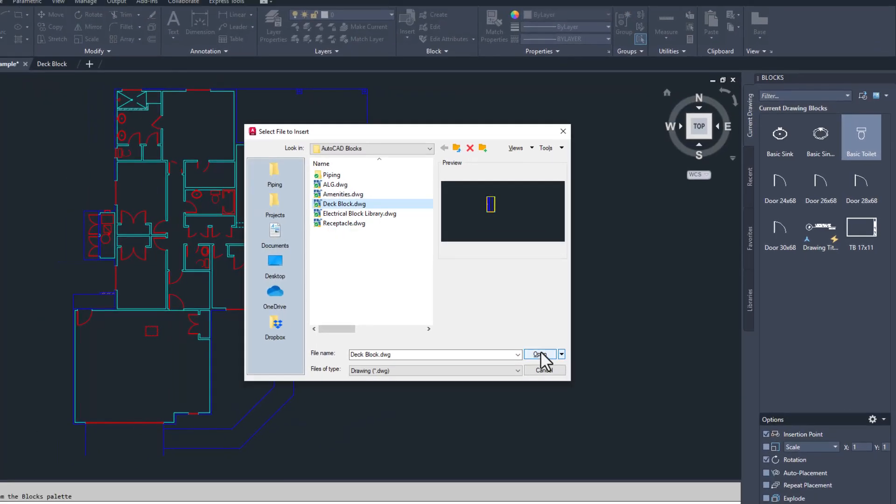
click(538, 354)
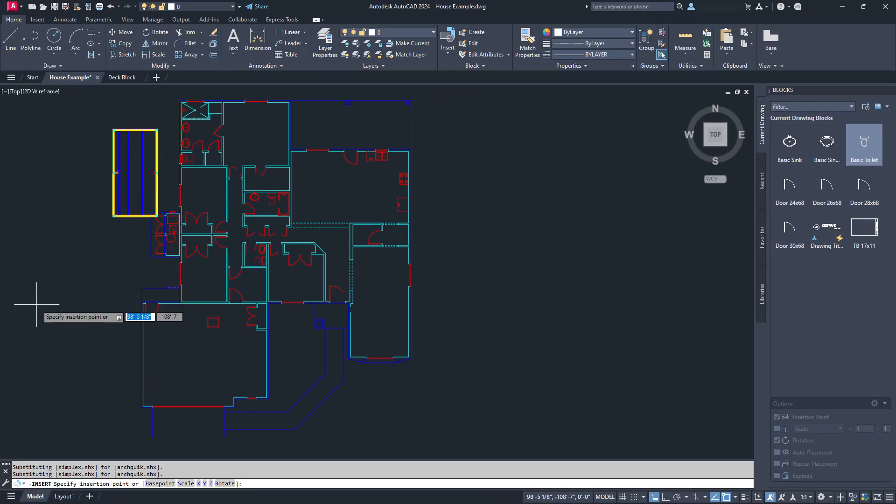
mouse_move(29, 297)
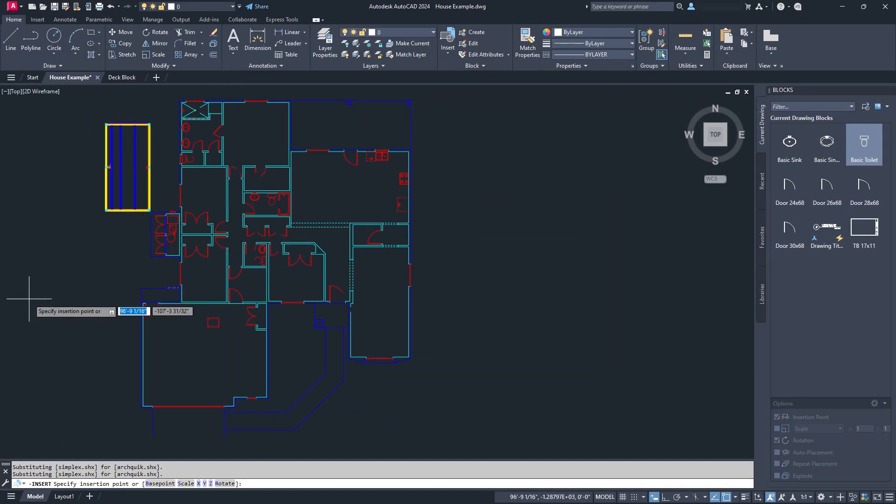
key(Escape)
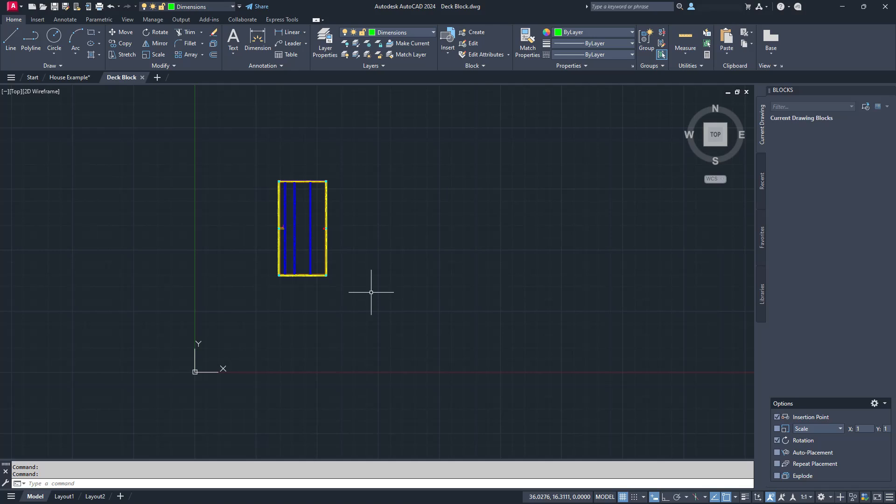
- Move the deck onto its drawing's origin at 0,0
text(M)
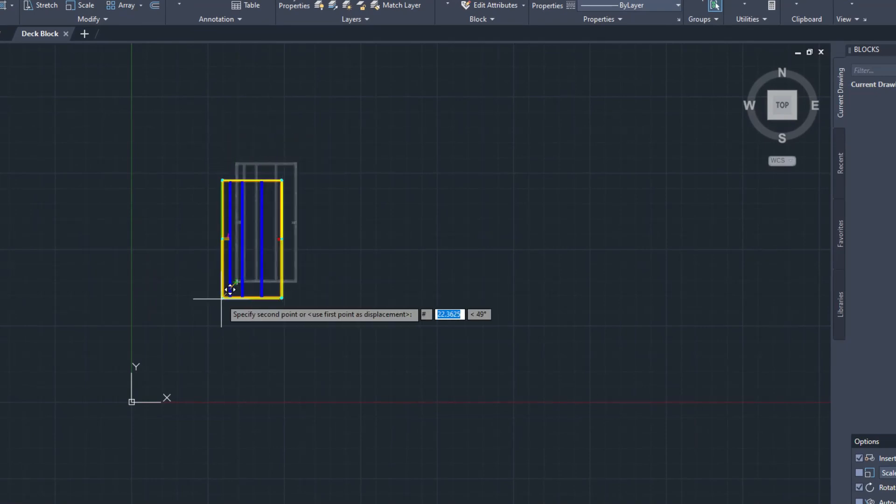
click(220, 299)
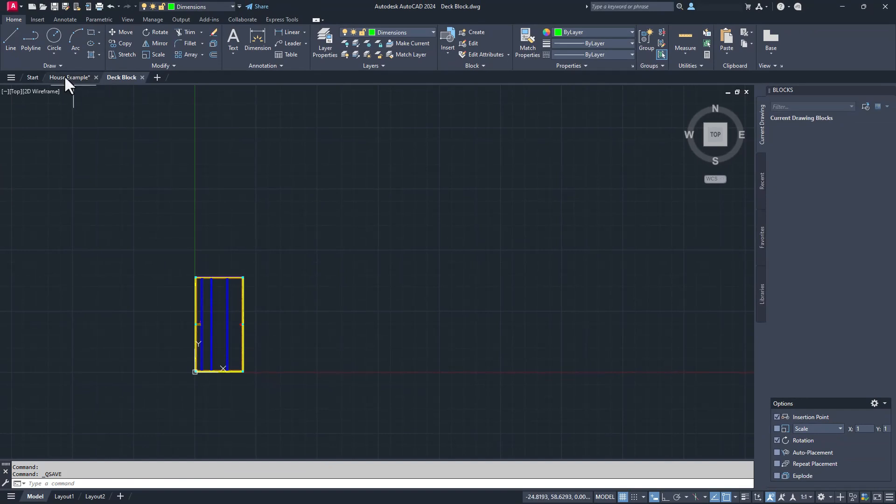
- In House Example, insert Deck Block.dwg at the plan's upper left with default rotation
click(70, 78)
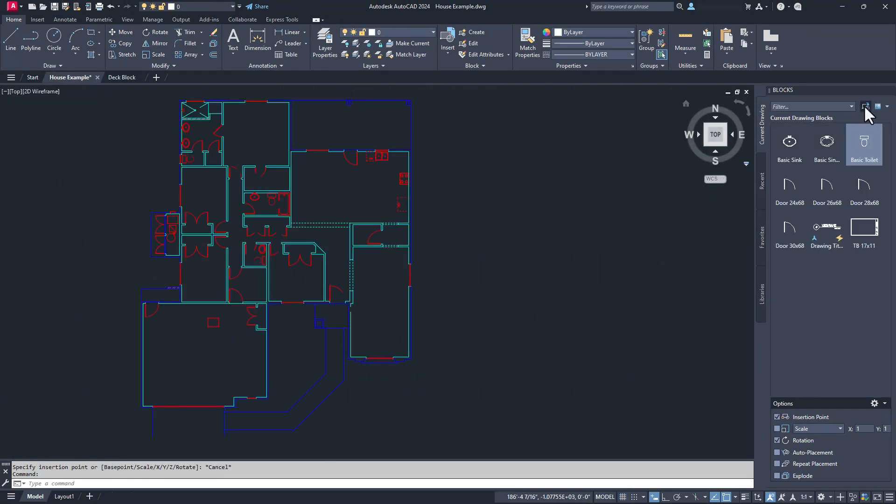
click(864, 107)
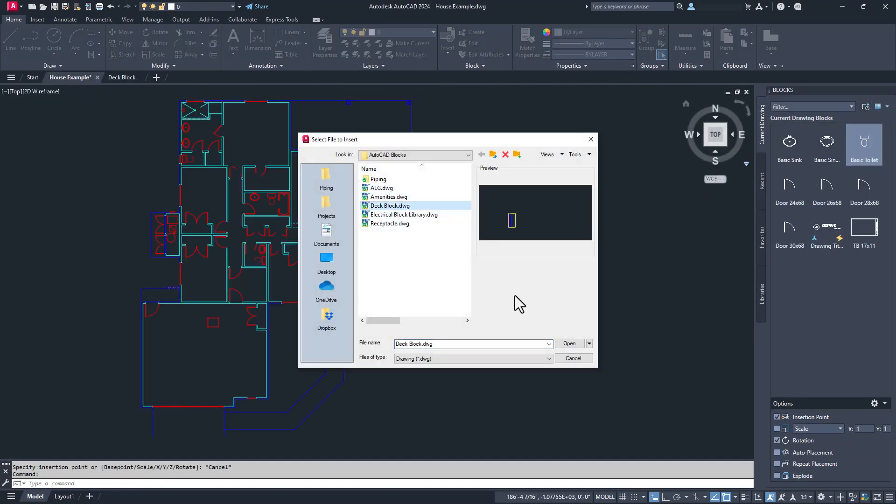
click(569, 343)
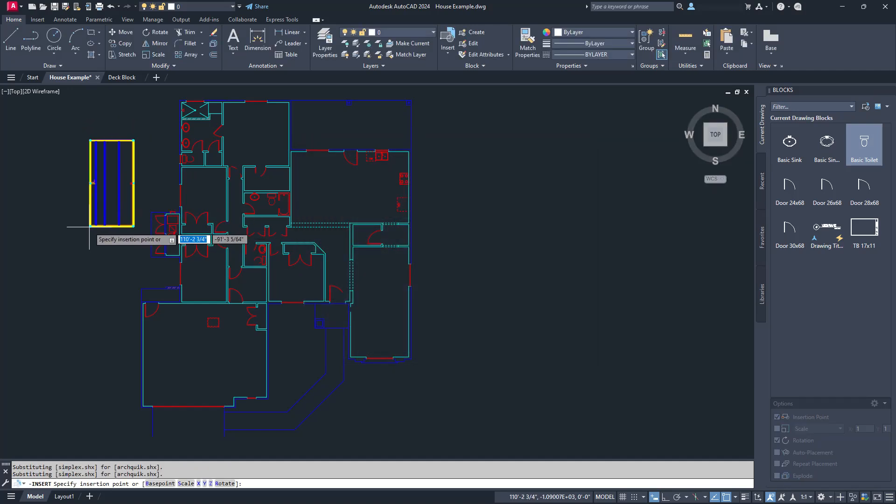
mouse_move(153, 152)
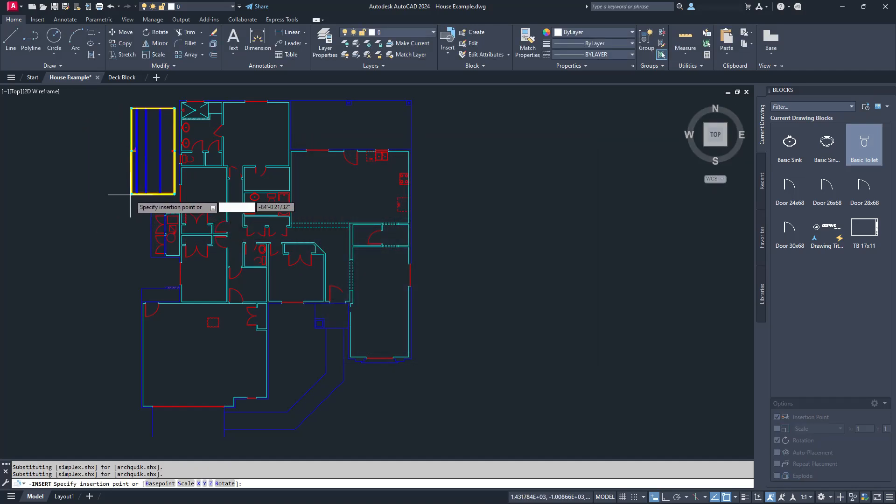
click(126, 200)
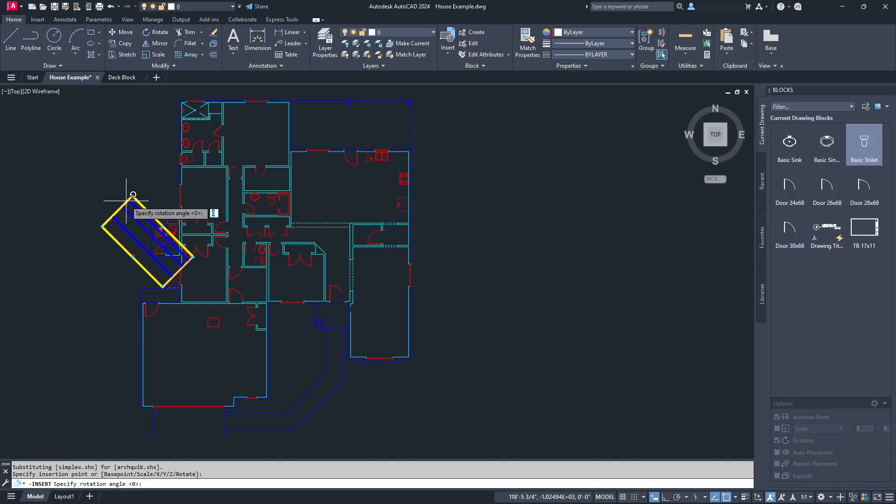
click(121, 77)
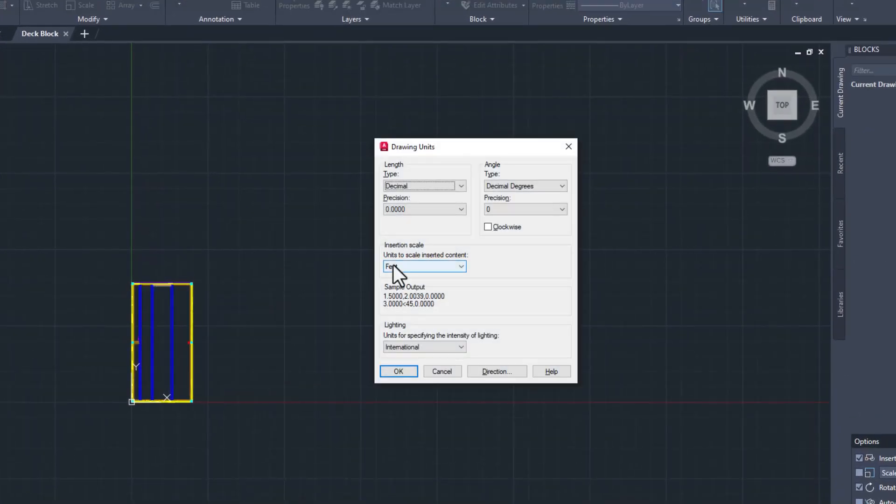
- Review the house plan's Drawing Units insertion scale and close the dialog
click(399, 371)
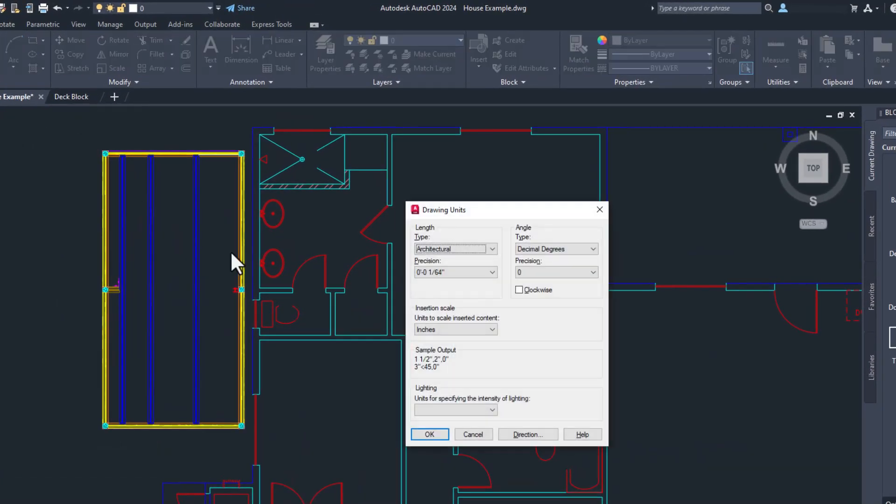
click(429, 434)
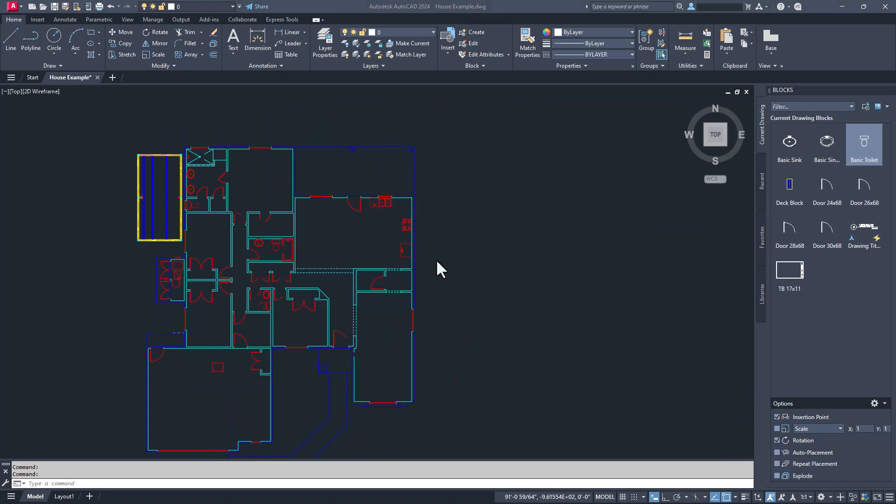
mouse_move(440, 261)
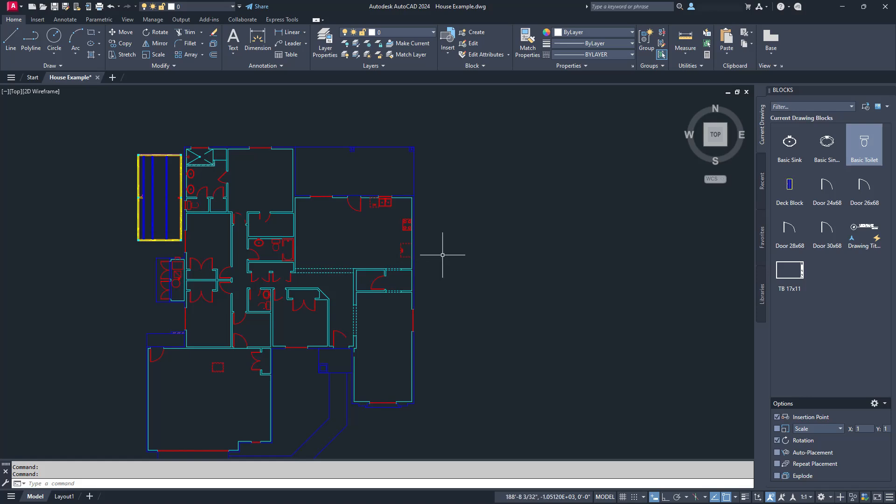
mouse_move(443, 249)
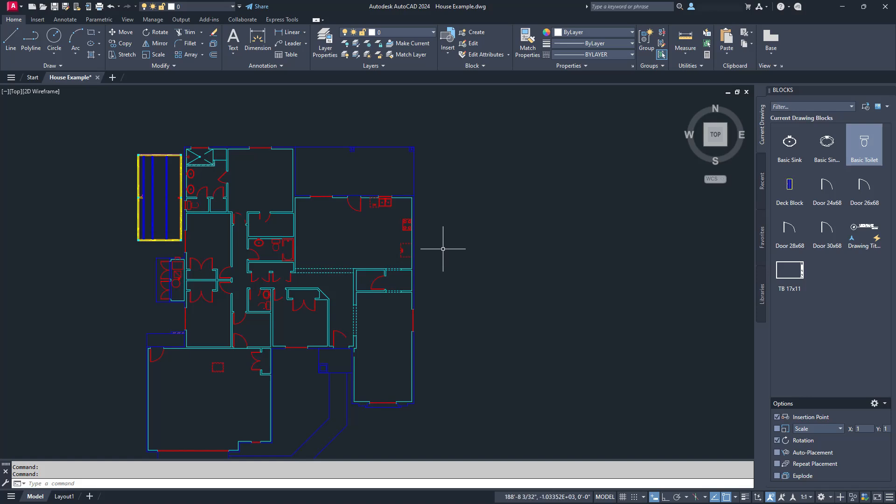
mouse_move(444, 246)
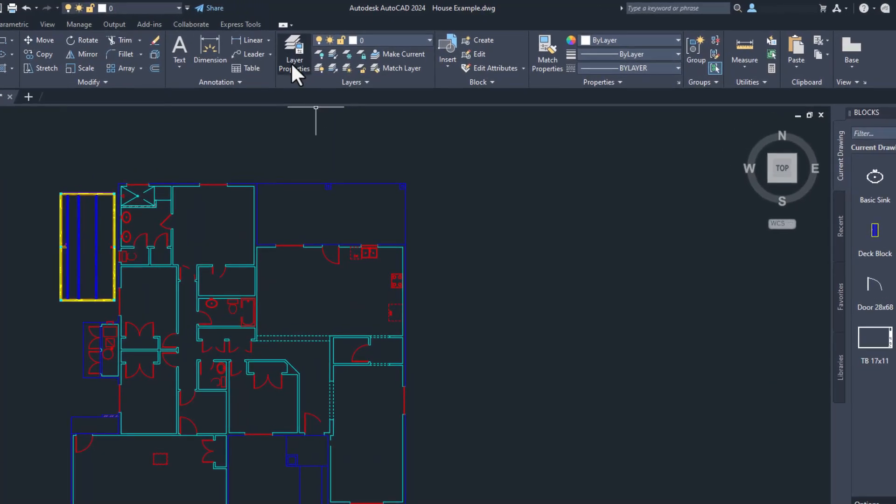
click(294, 54)
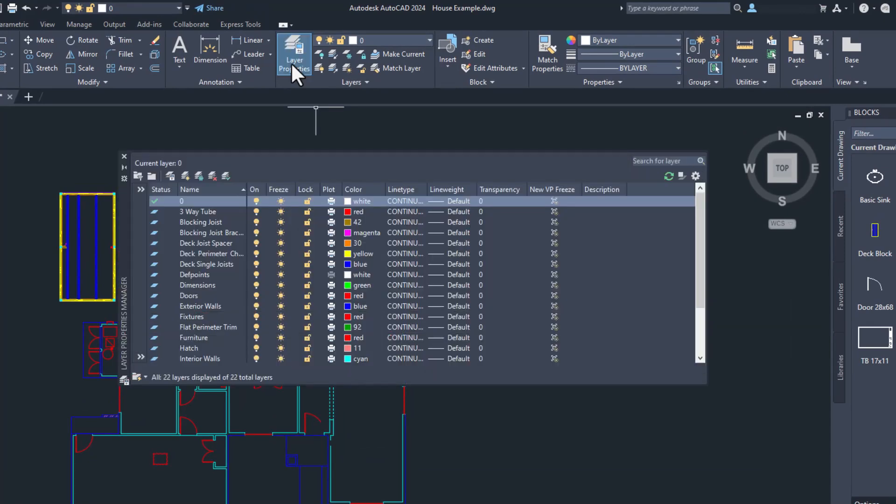
mouse_move(230, 188)
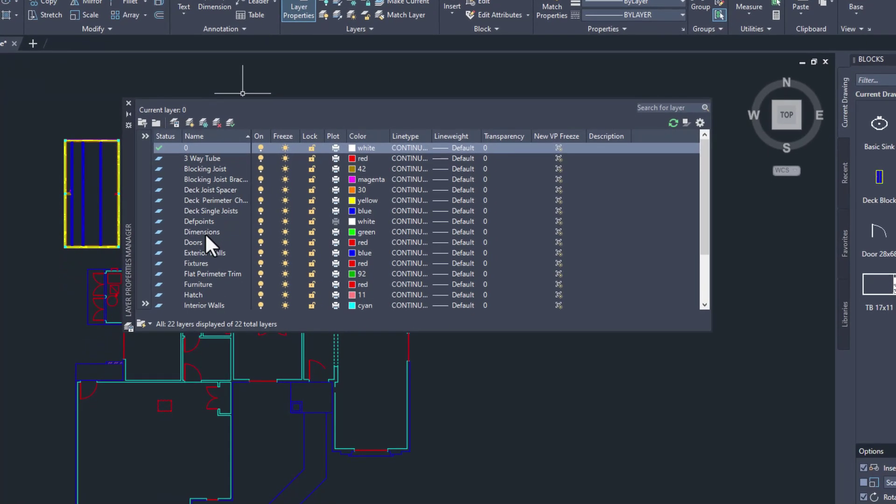
mouse_move(200, 162)
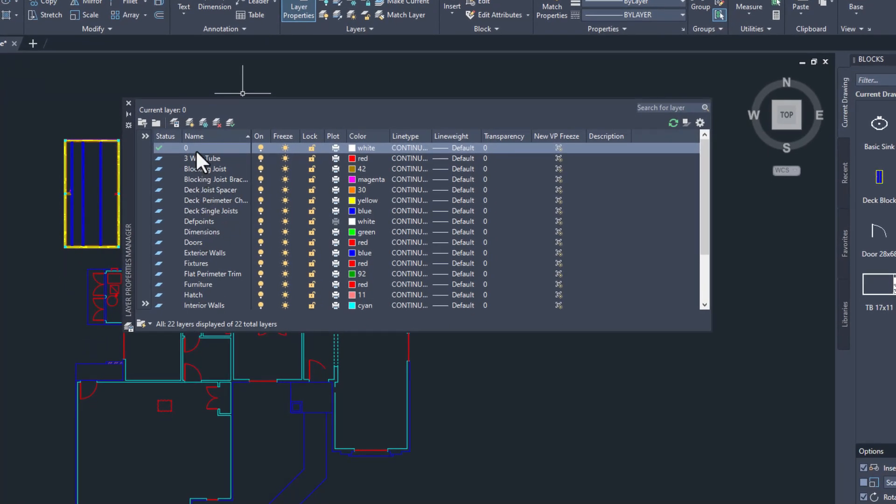
click(185, 148)
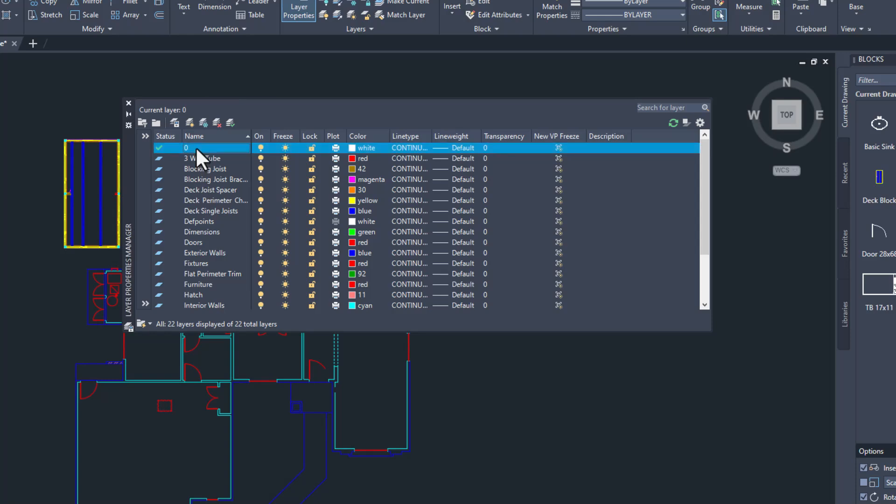
mouse_move(210, 242)
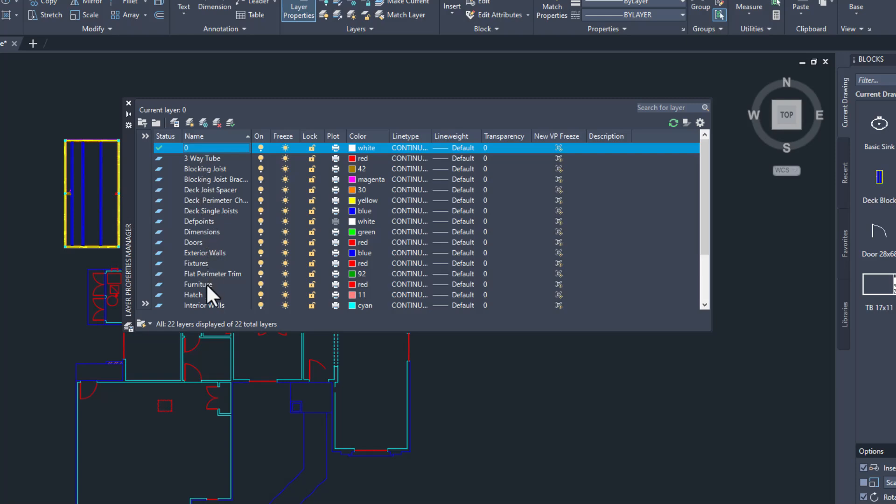
click(198, 284)
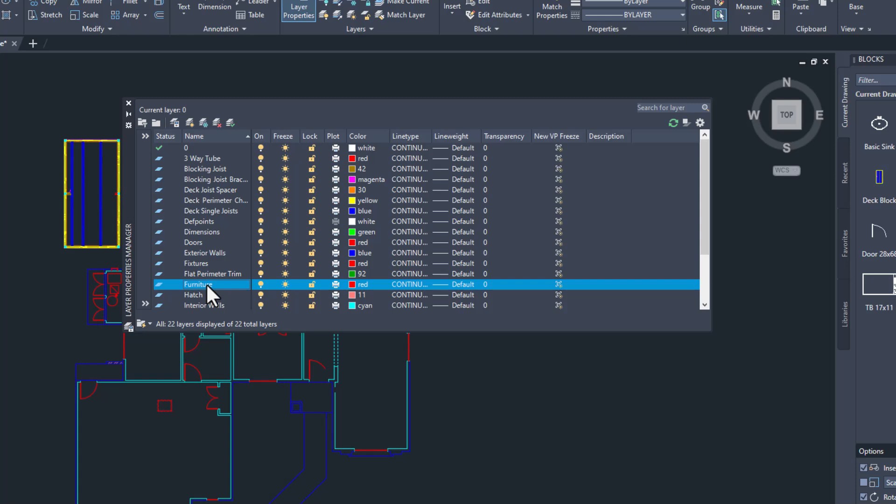
mouse_move(478, 131)
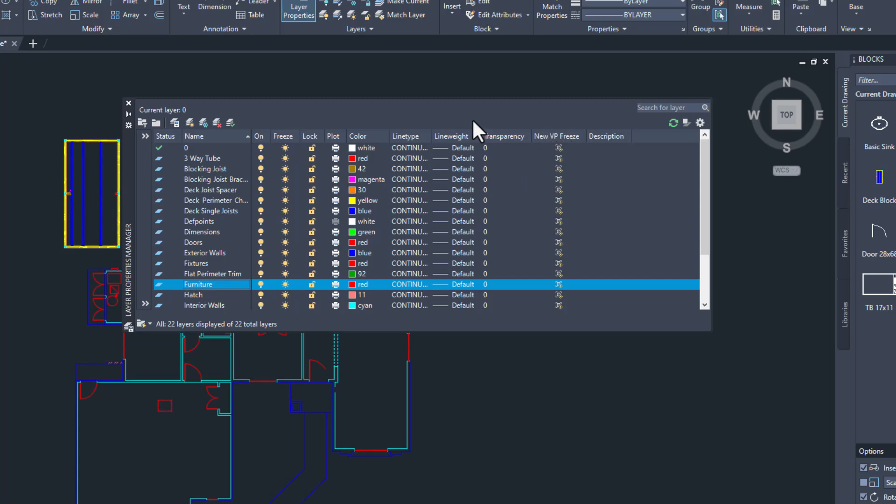
mouse_move(197, 111)
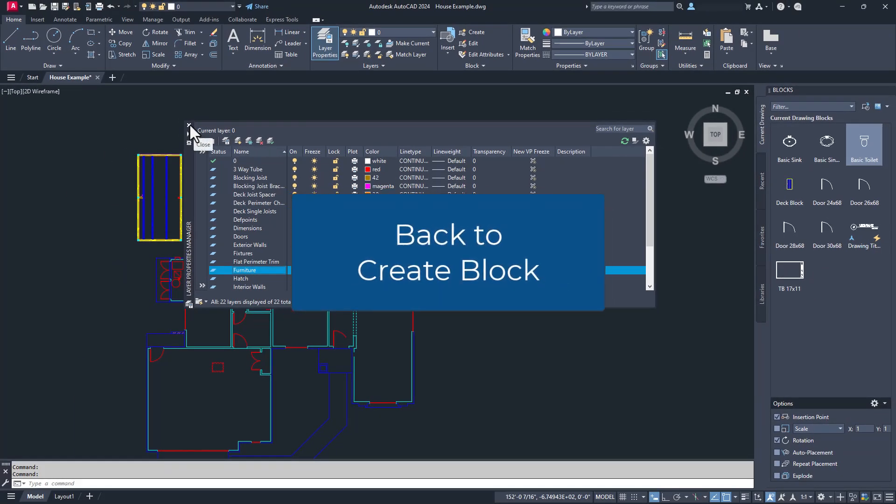
- Mirror the rectangle keeping the original, placing a copy beside it for a red layer
click(189, 125)
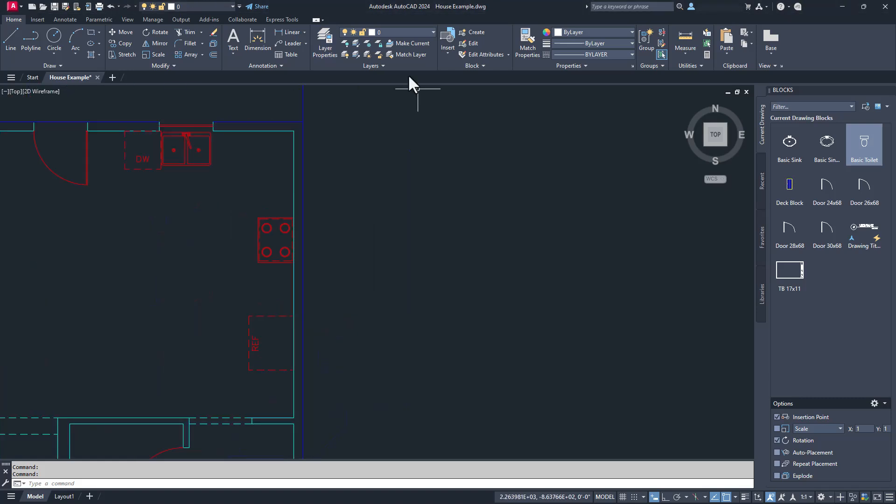
click(401, 173)
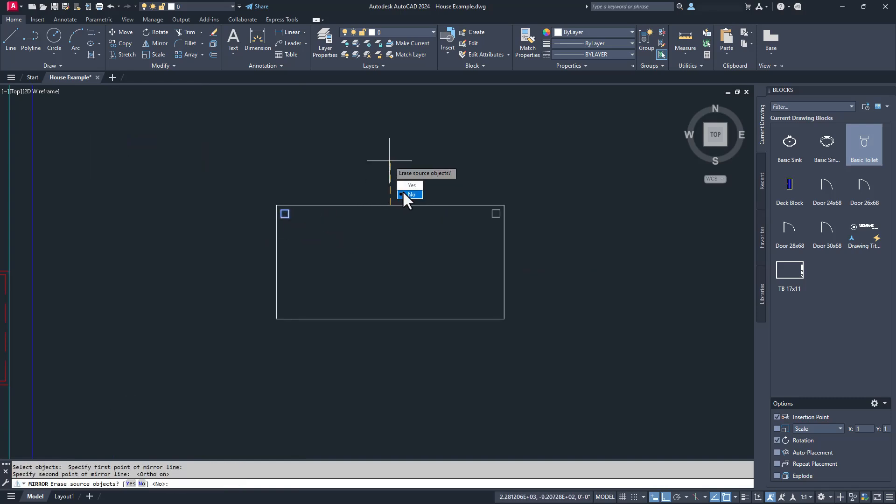
click(410, 194)
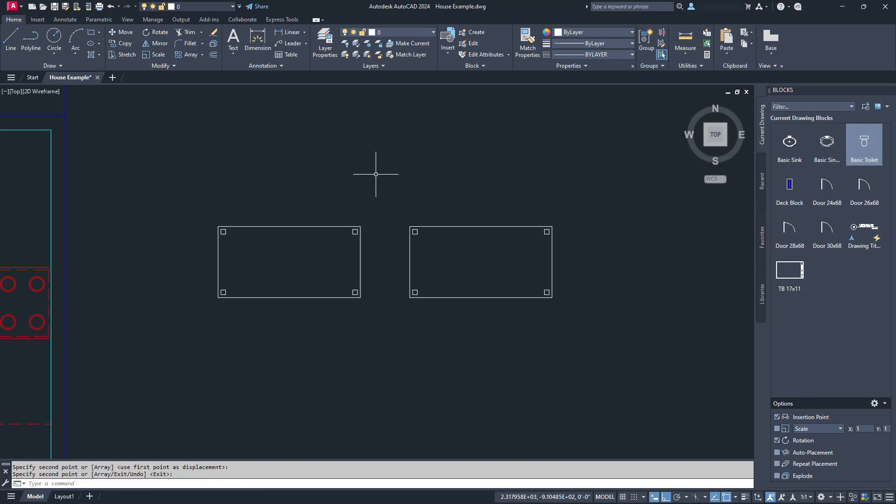
click(479, 262)
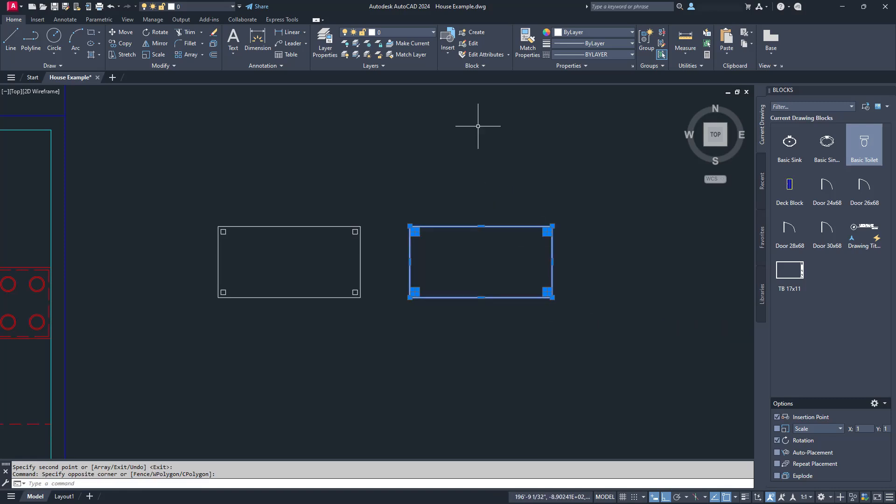
click(432, 32)
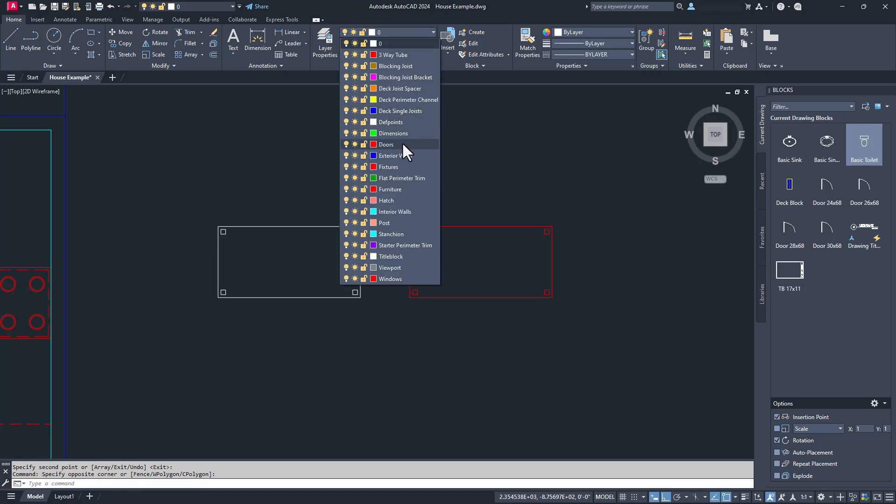
mouse_move(401, 189)
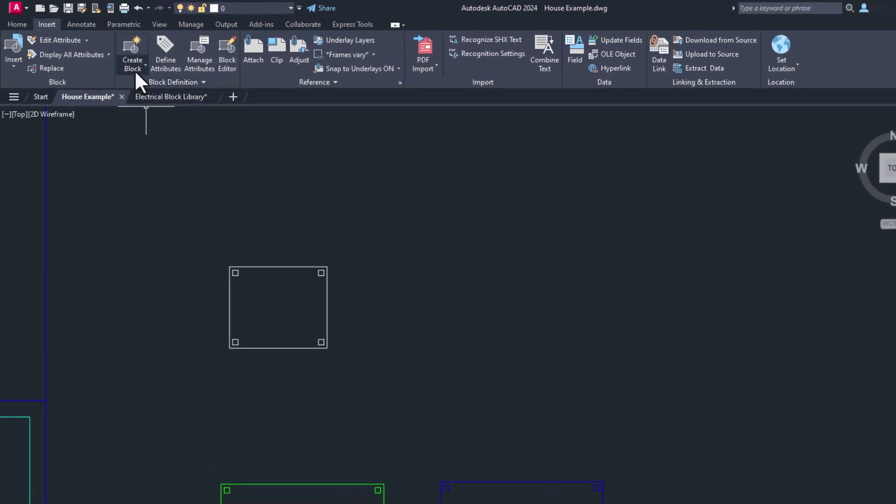
mouse_move(135, 72)
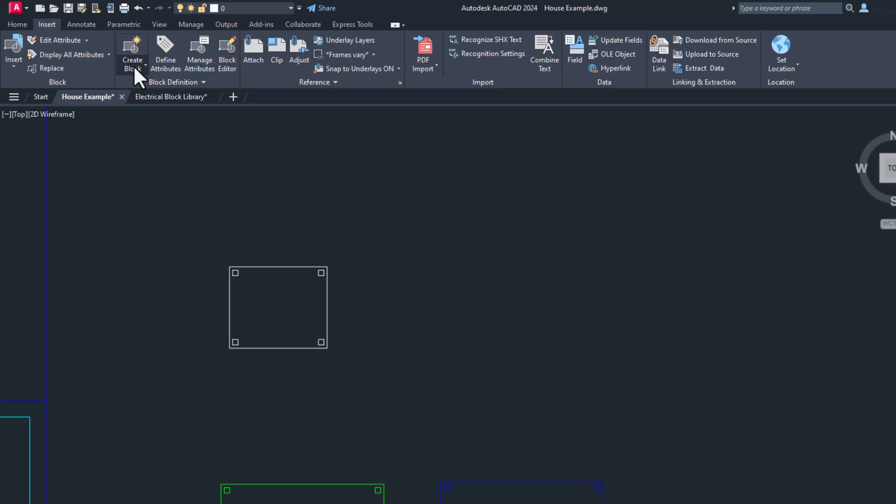
click(132, 59)
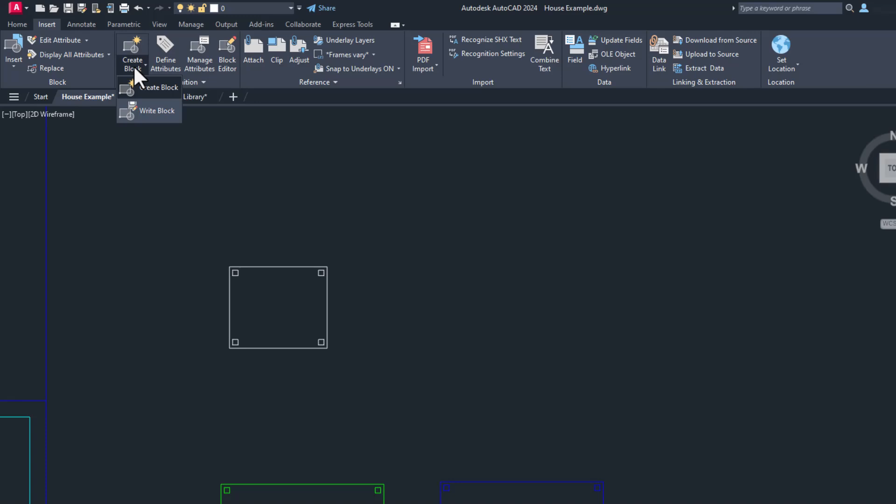
mouse_move(151, 118)
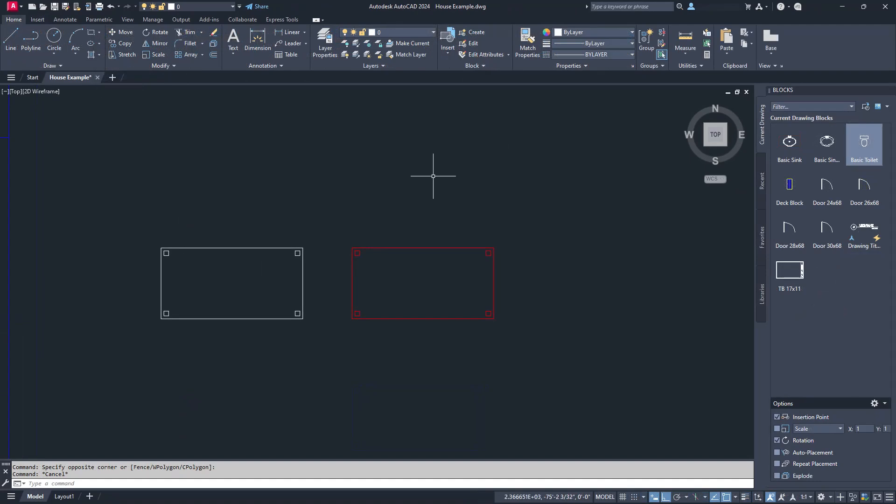
mouse_move(433, 177)
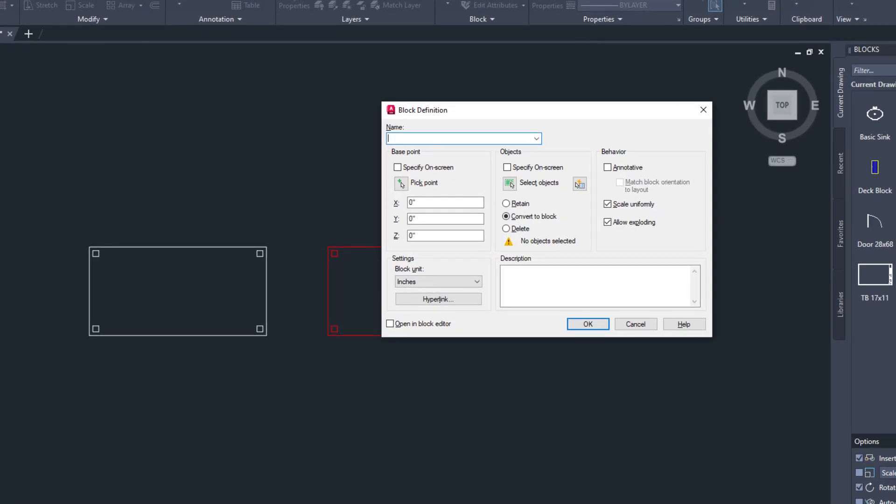
- Name the new block definition 'Basic Desk'
text(Basic Desk)
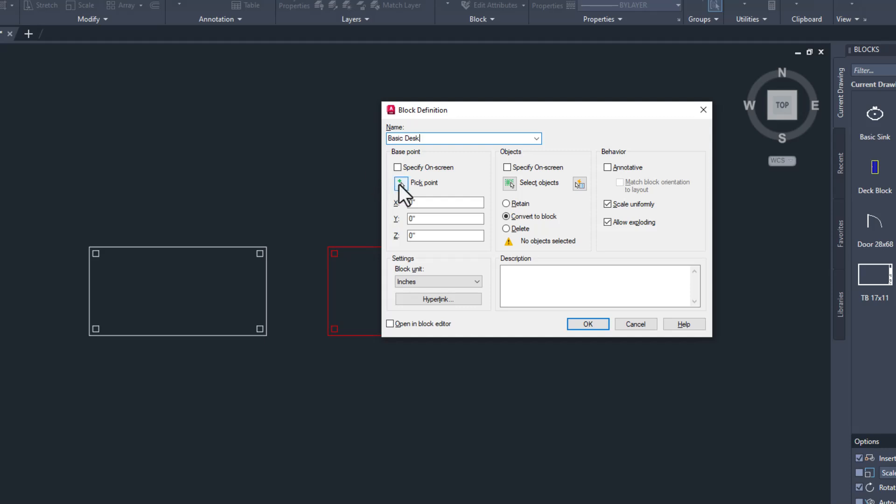
- Pick the base point on the red rectangle and window-select its five objects for the block
click(401, 182)
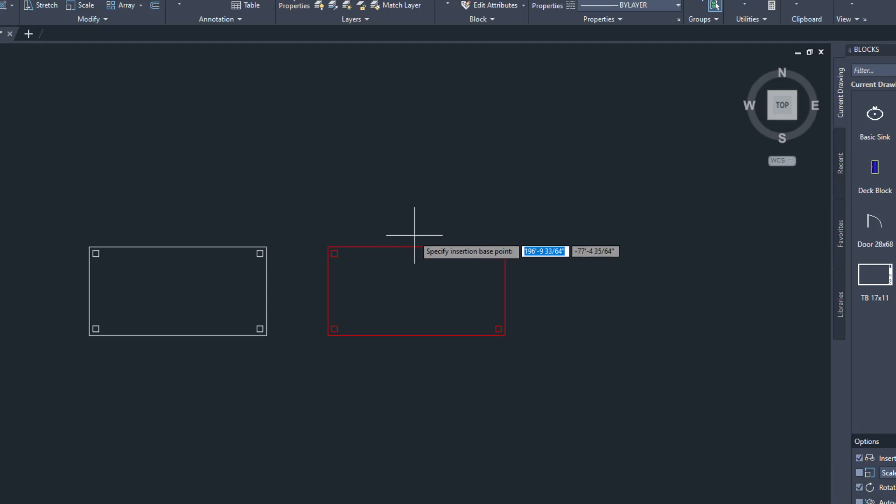
mouse_move(417, 246)
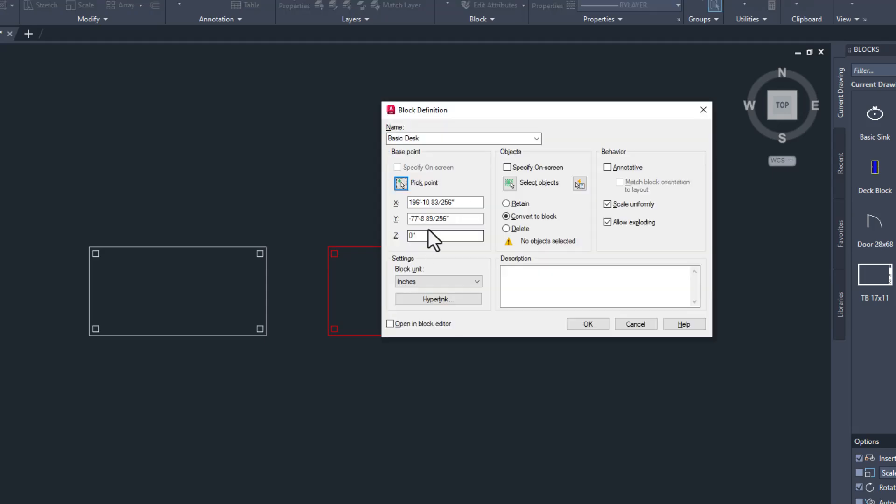
mouse_move(446, 202)
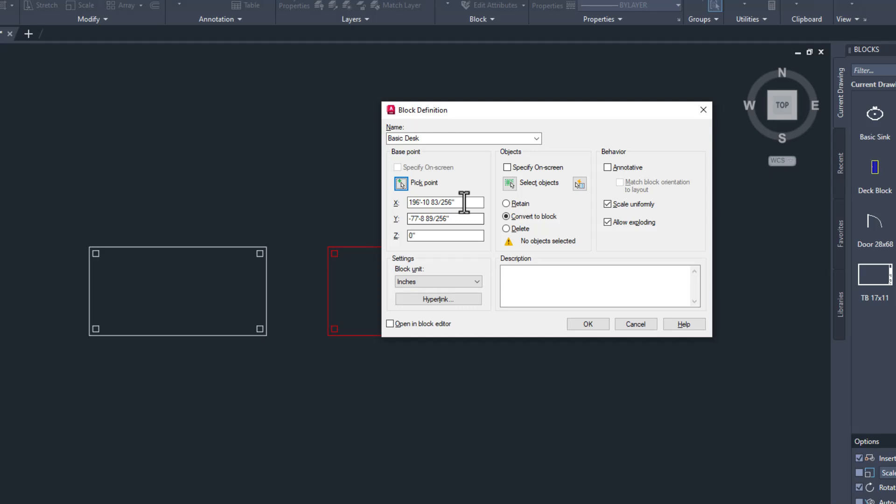
mouse_move(501, 200)
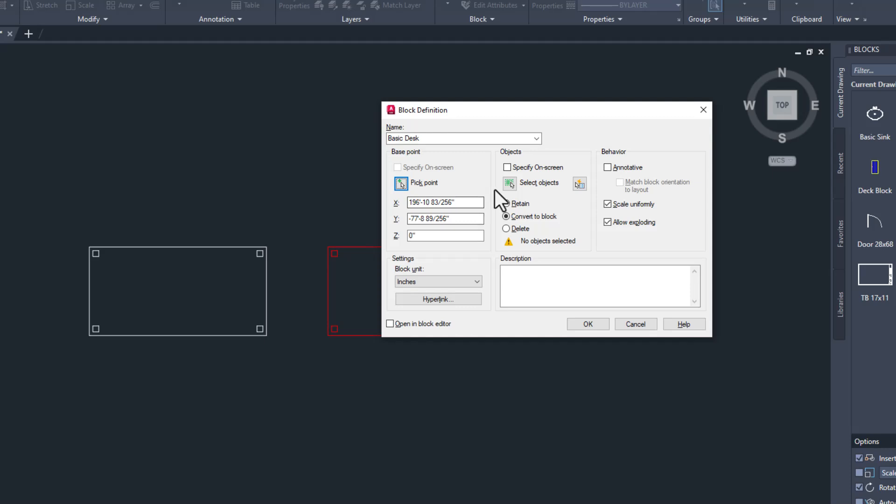
mouse_move(510, 183)
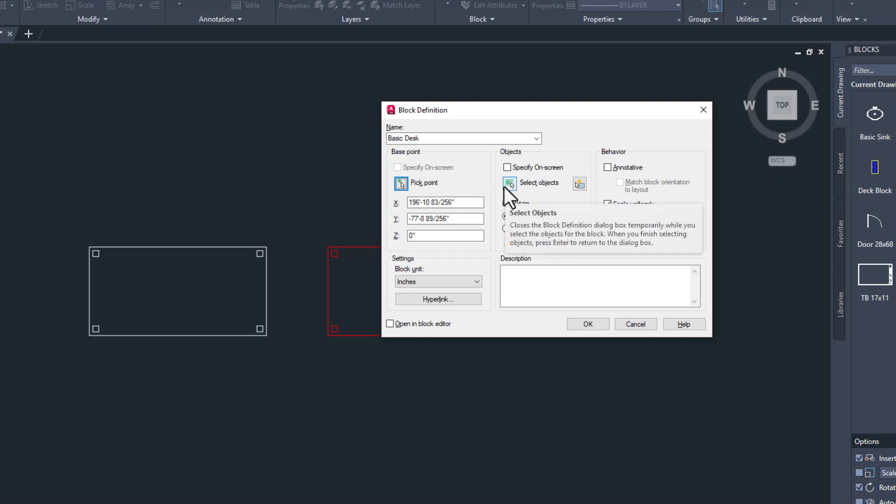
click(509, 183)
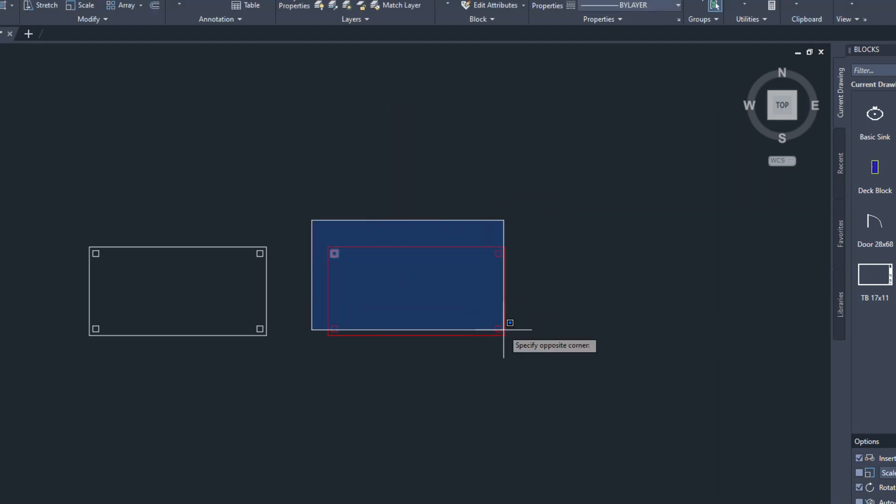
click(509, 323)
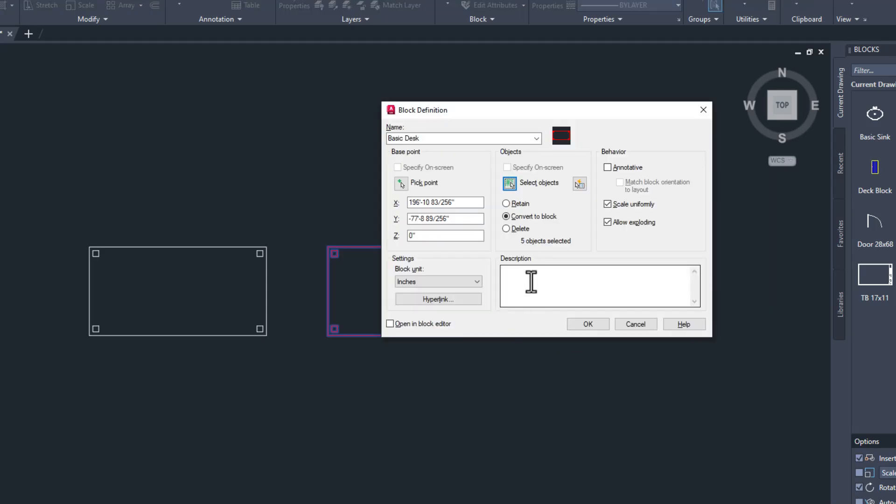
mouse_move(537, 251)
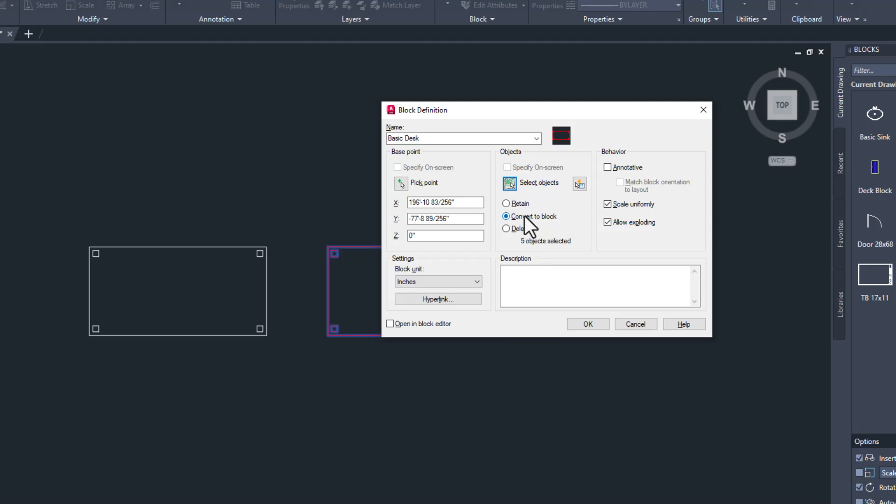
mouse_move(518, 215)
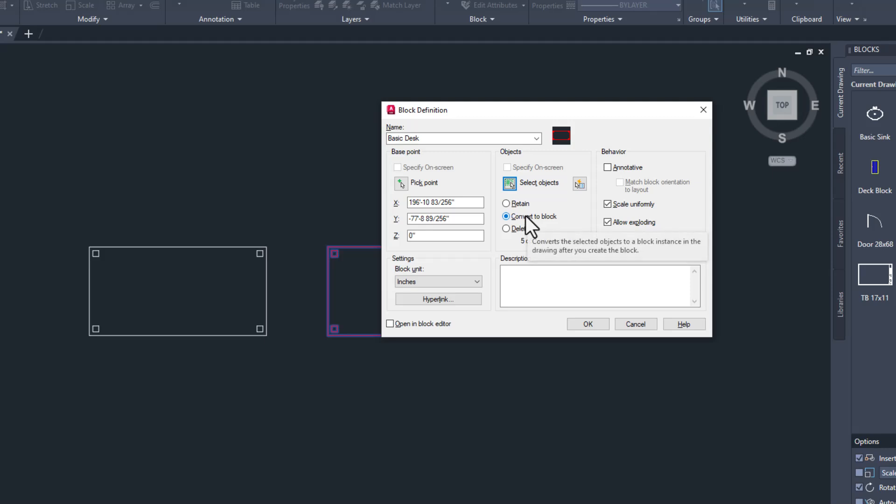
mouse_move(622, 208)
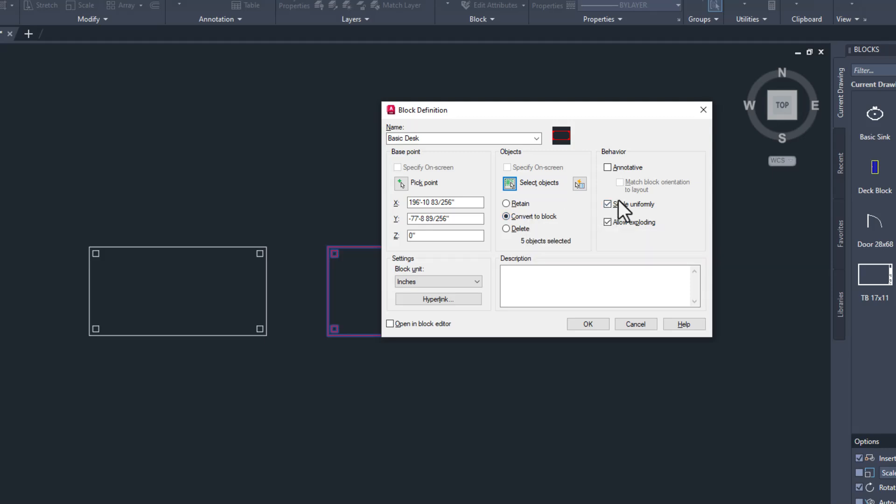
mouse_move(620, 234)
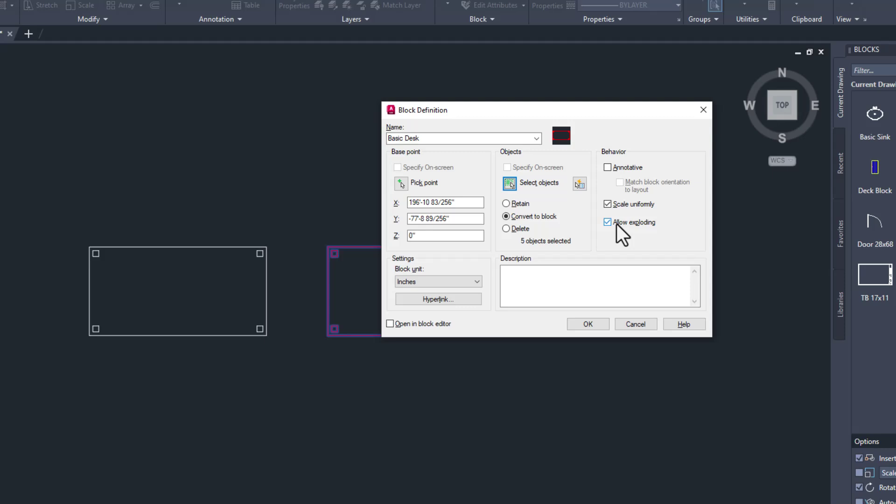
- Uncheck Allow exploding so the Basic Desk block cannot be exploded
click(607, 223)
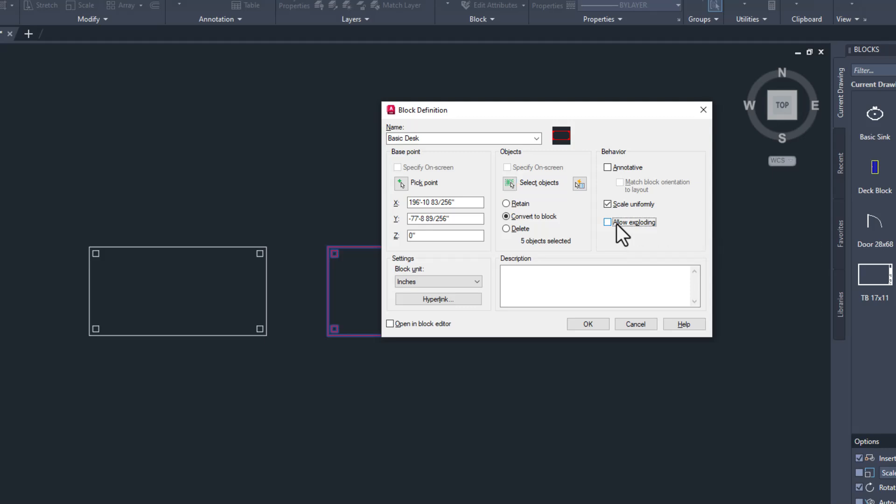
mouse_move(628, 222)
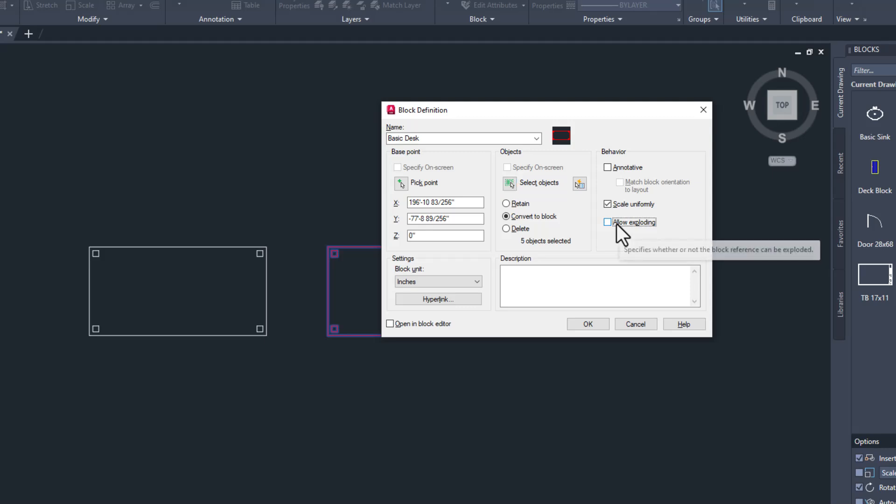
mouse_move(615, 240)
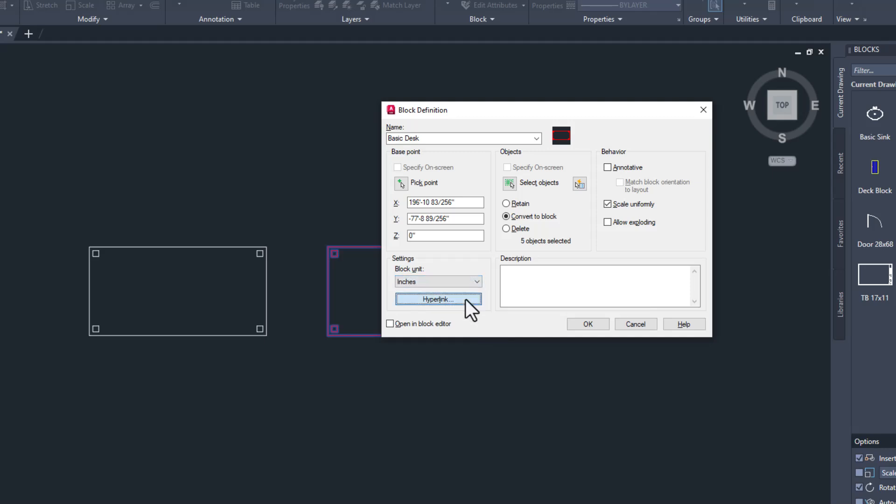
- Skip the hyperlink, describe the block as 'This is a simple desk' and create it
click(438, 299)
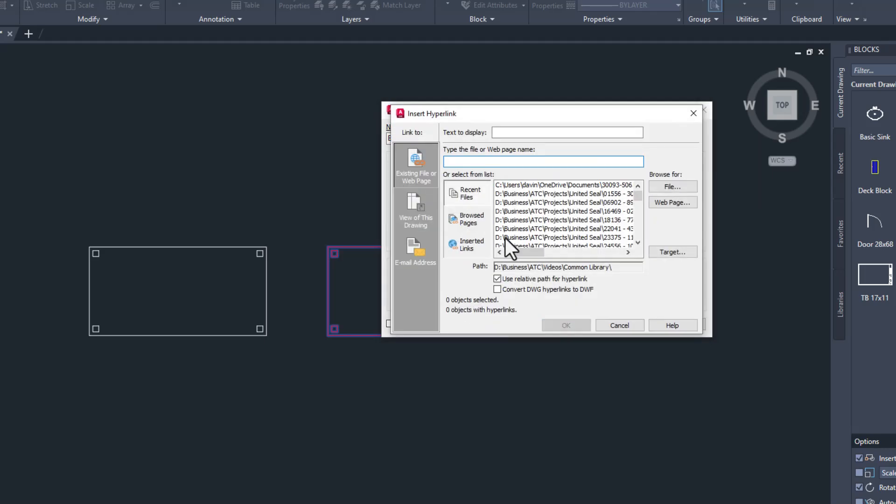
click(619, 325)
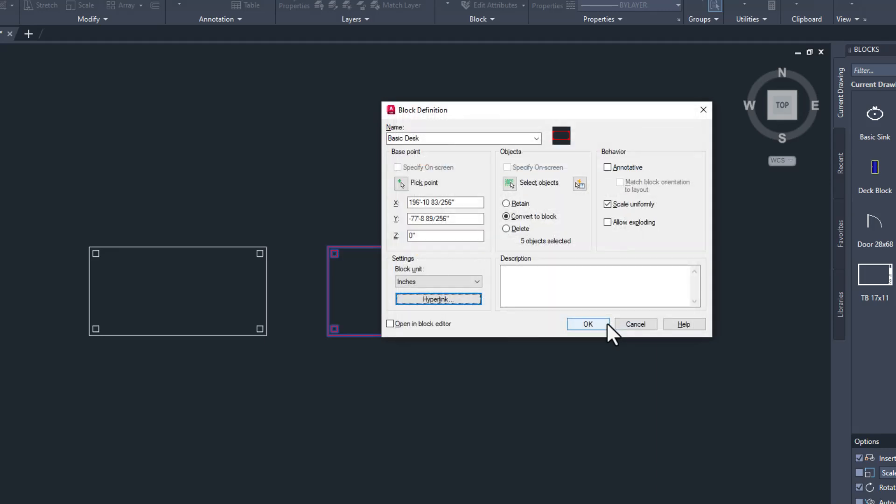
click(600, 286)
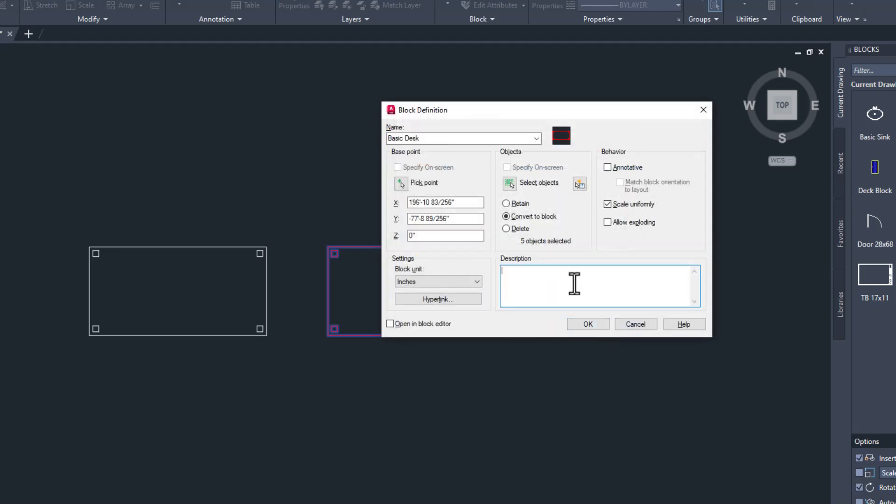
text(This is a simpl)
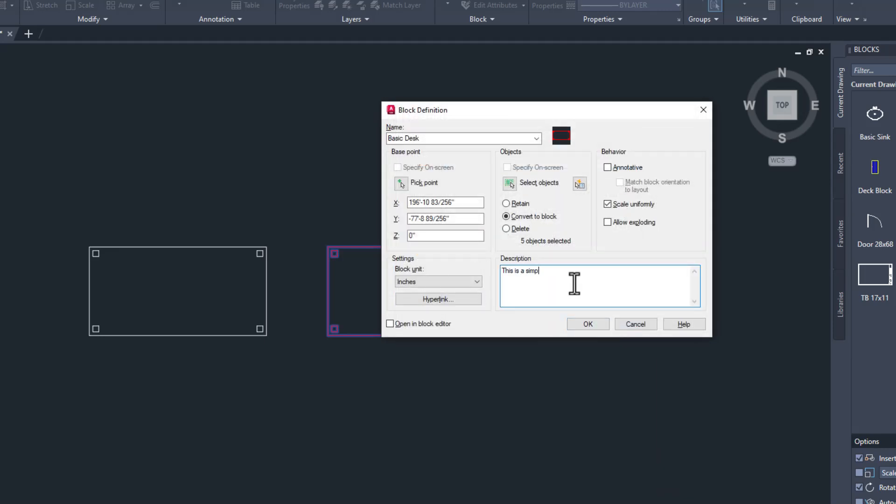
text(le desk)
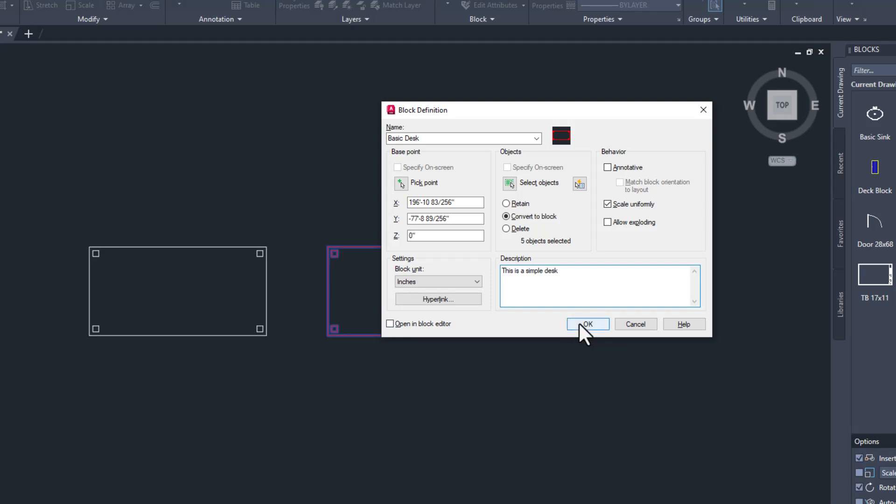
click(588, 324)
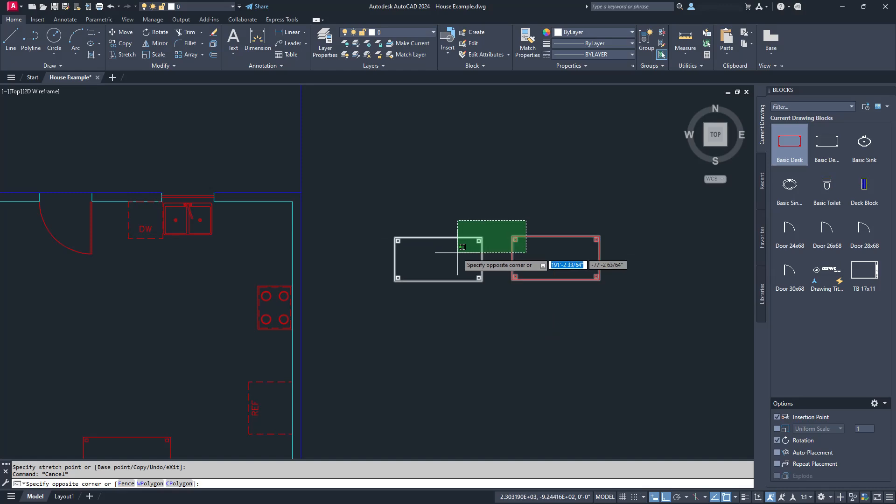
- Put the selected desk on a green layer from the Layer dropdown
click(431, 32)
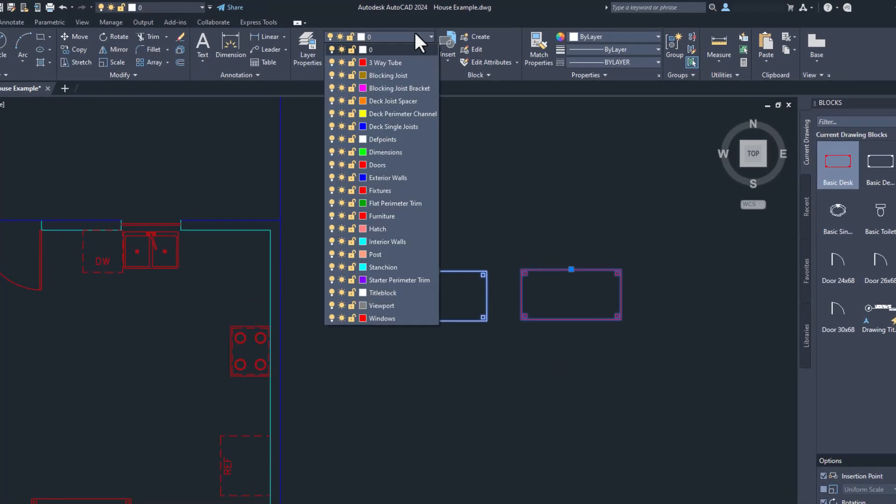
click(384, 153)
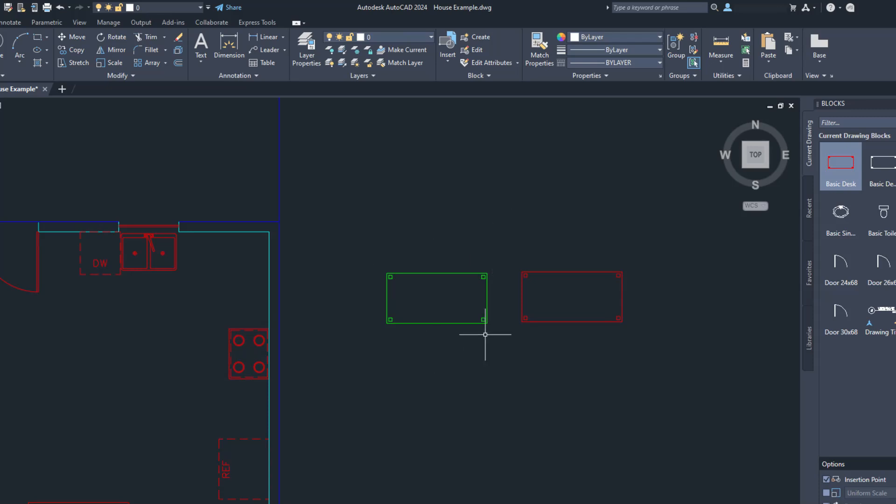
mouse_move(562, 270)
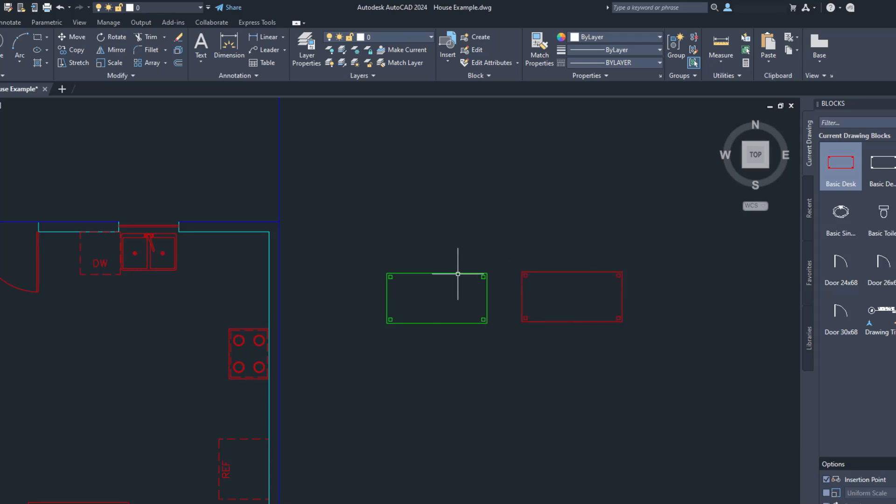
mouse_move(451, 203)
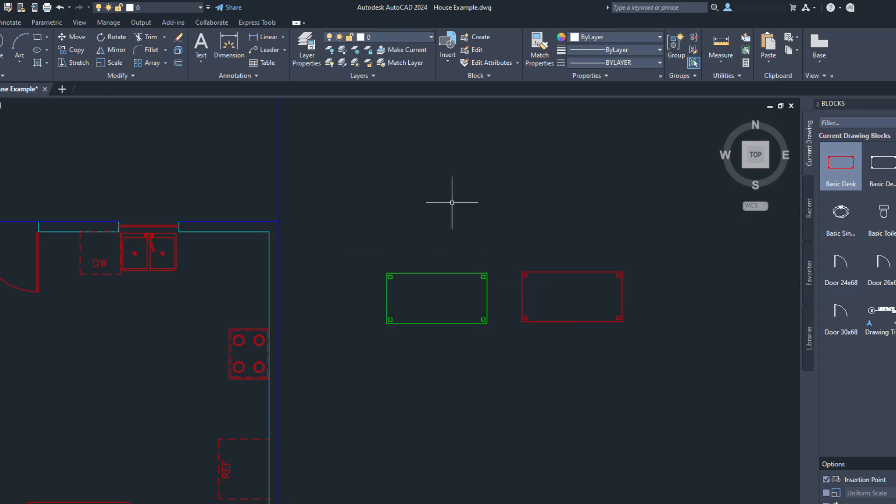
- Recolour the Furniture layer blue in Layer Properties Manager and close it
click(306, 48)
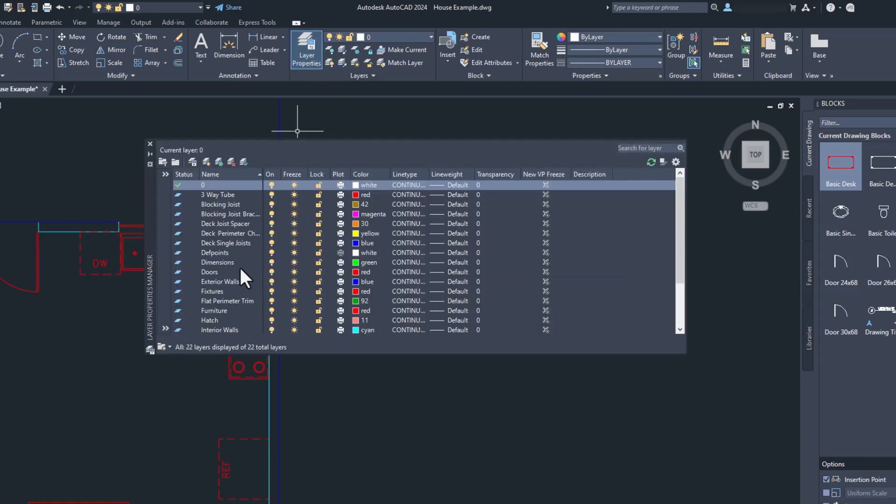
mouse_move(221, 318)
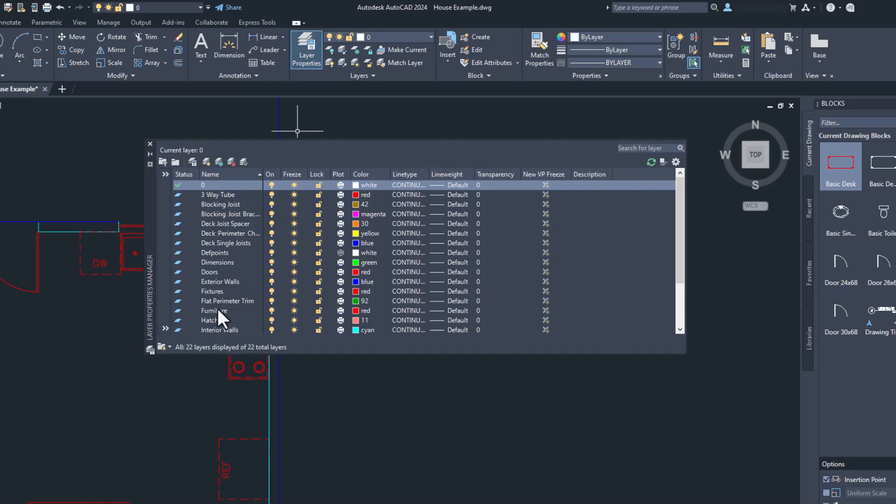
click(356, 310)
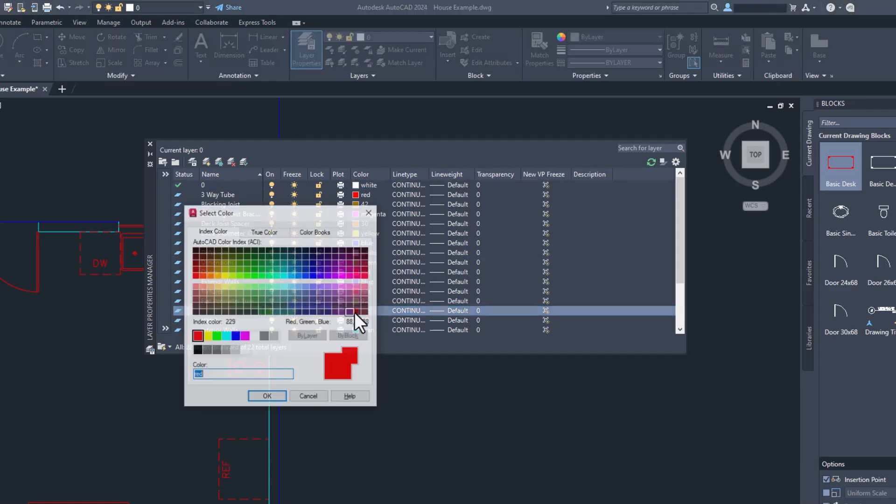
click(235, 335)
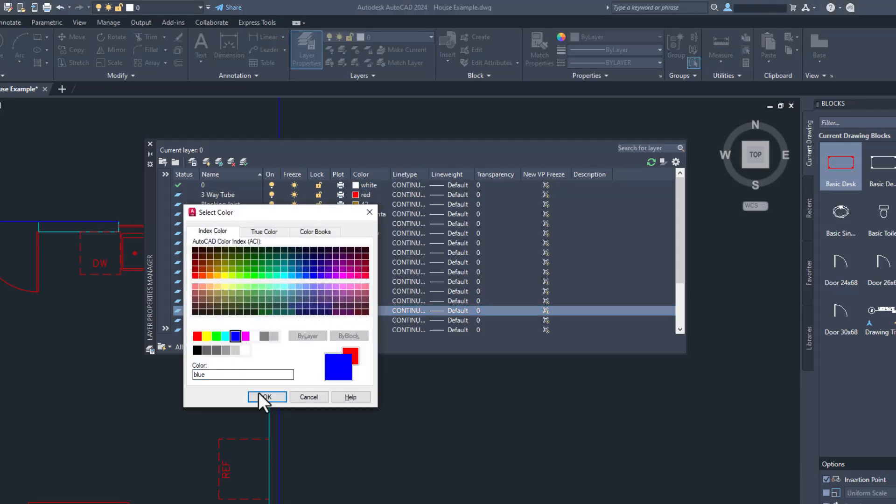
click(266, 397)
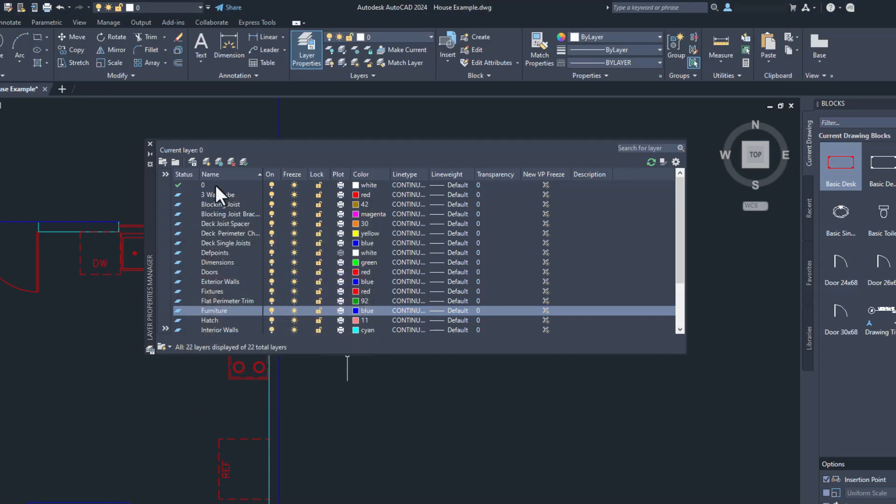
click(151, 144)
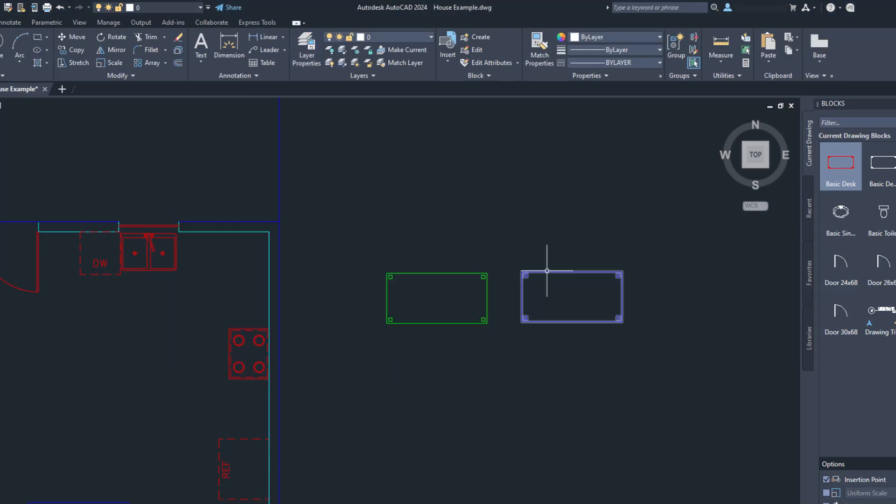
mouse_move(548, 271)
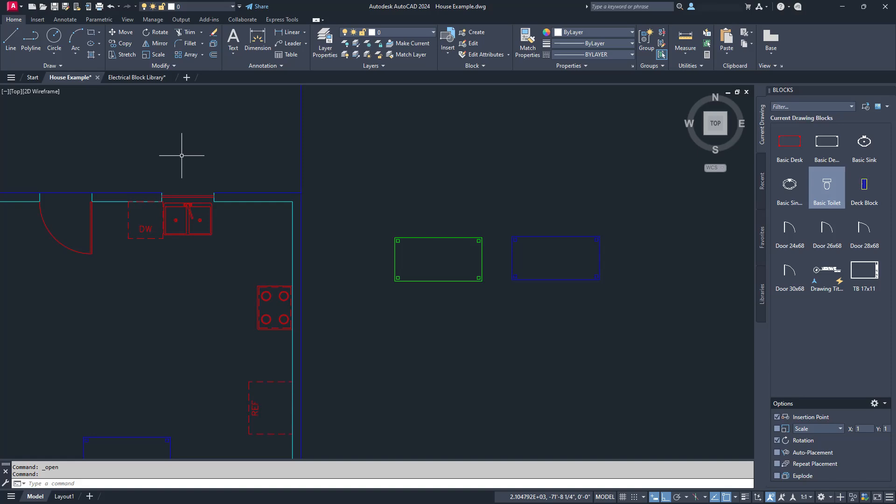
mouse_move(136, 93)
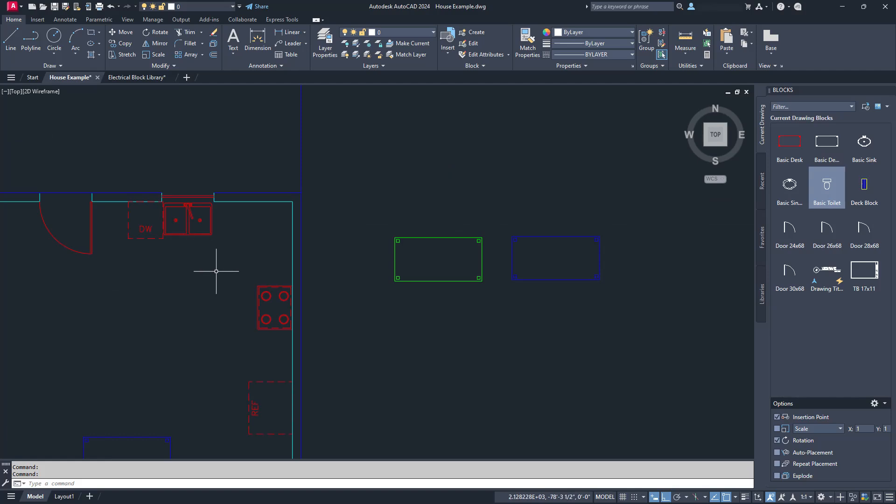
mouse_move(331, 239)
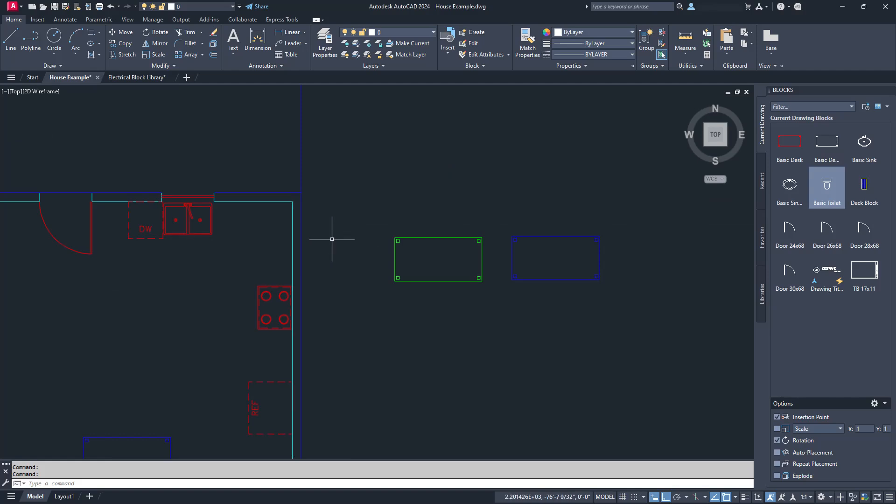
mouse_move(9, 202)
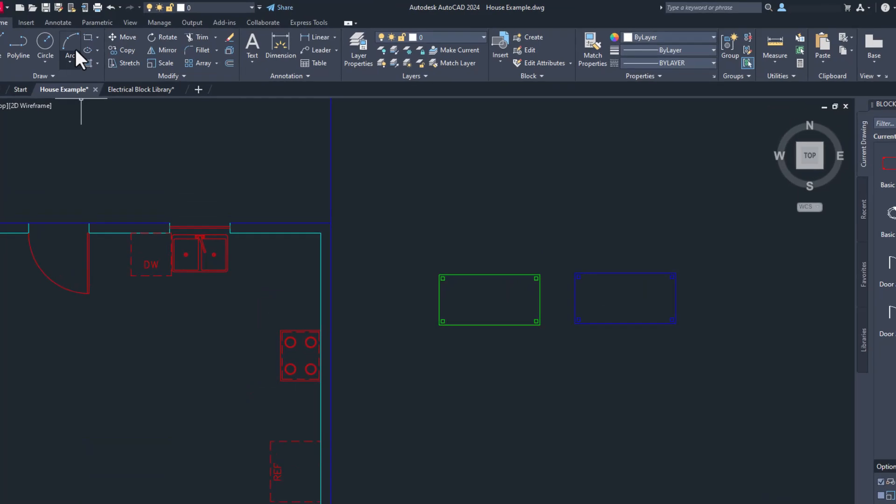
- Start an Annotative multiline text label, accepting the 1:1 annotation scale prompt
click(57, 24)
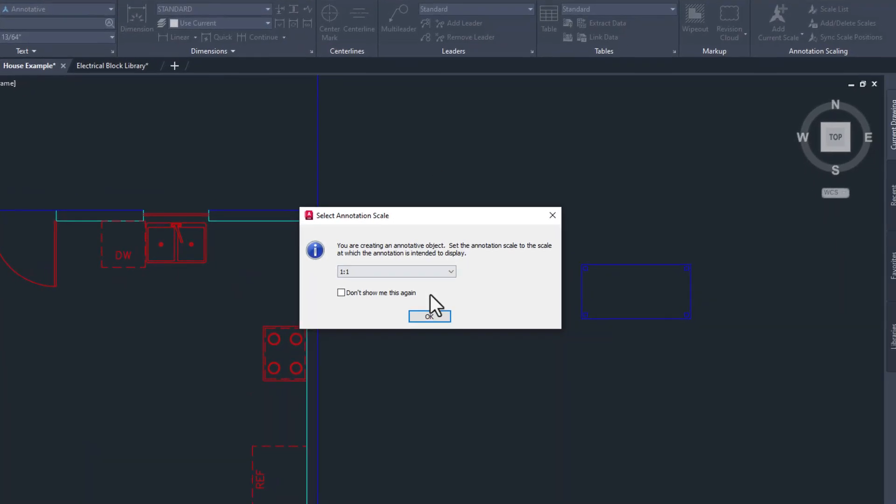
click(430, 316)
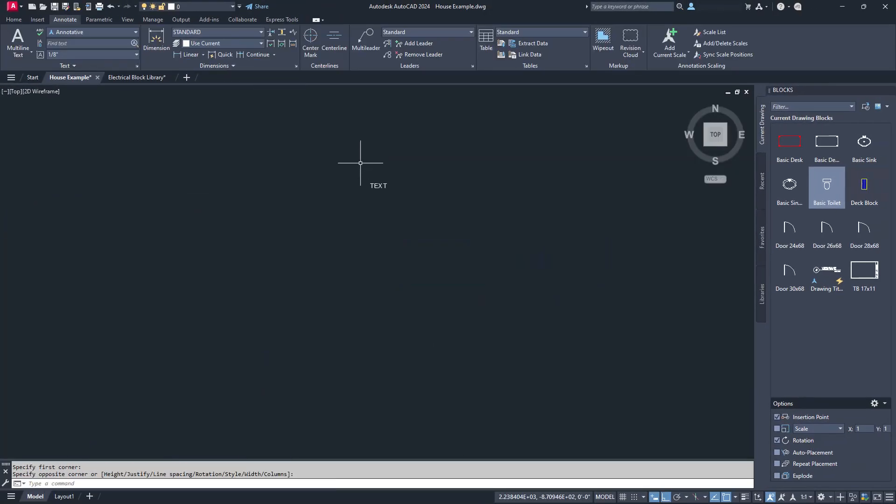
- Place the TEXT label, draw the circle-and-lines receptacle symbol, and select it for SCALE
click(14, 18)
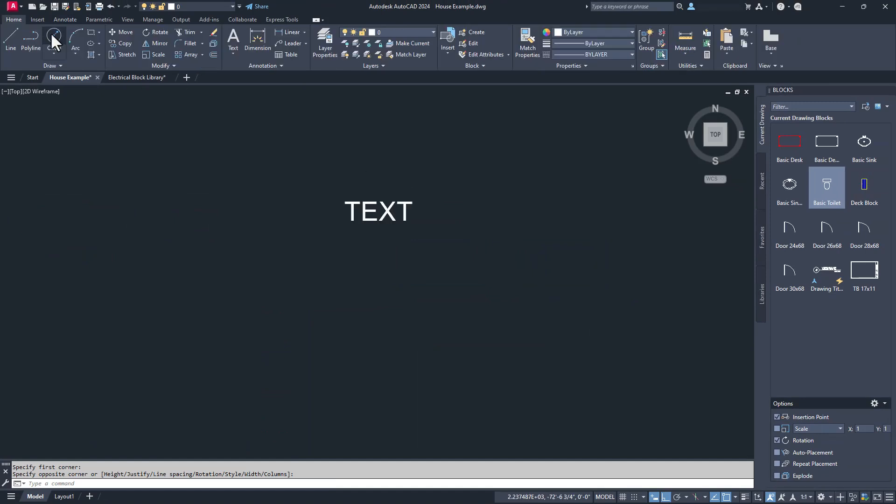
click(10, 40)
text(SC)
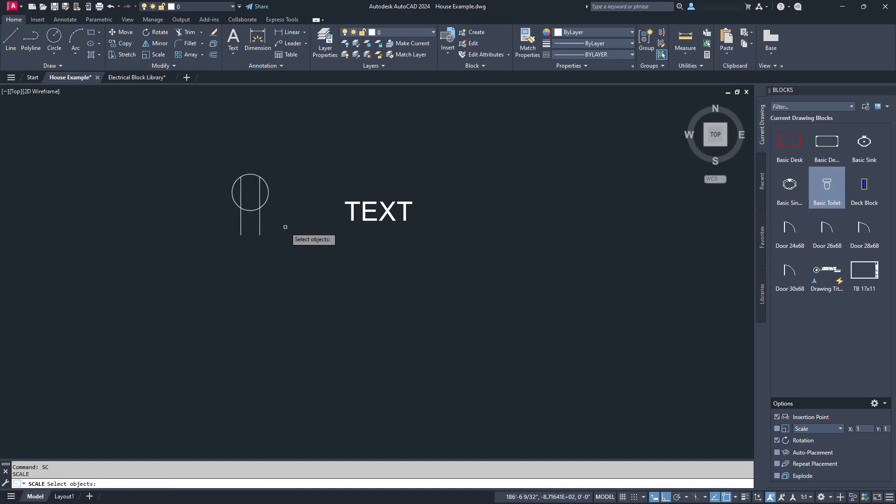
click(250, 203)
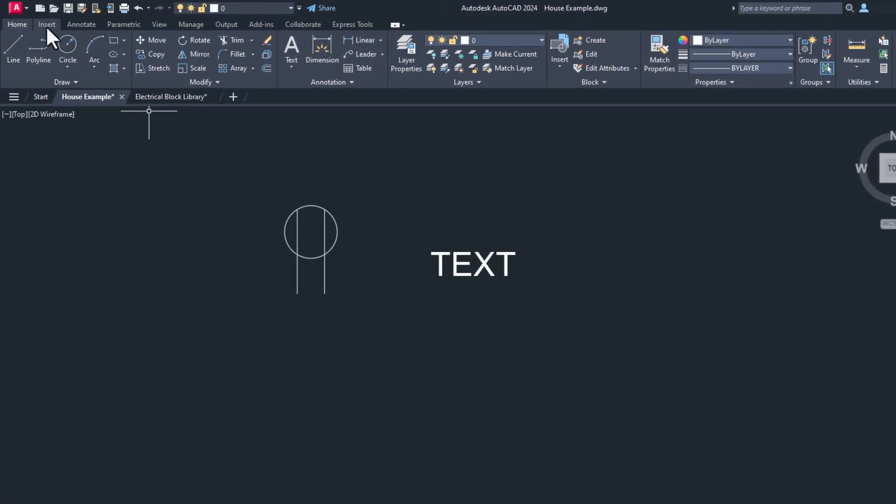
click(47, 24)
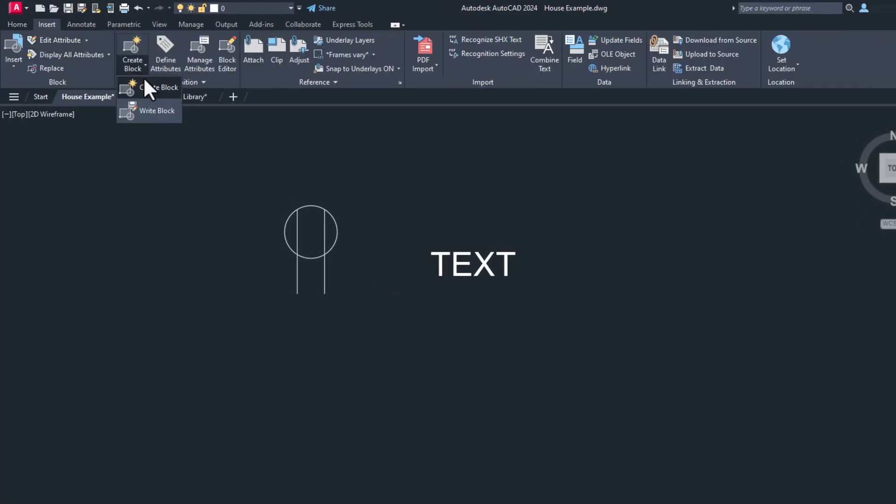
click(159, 87)
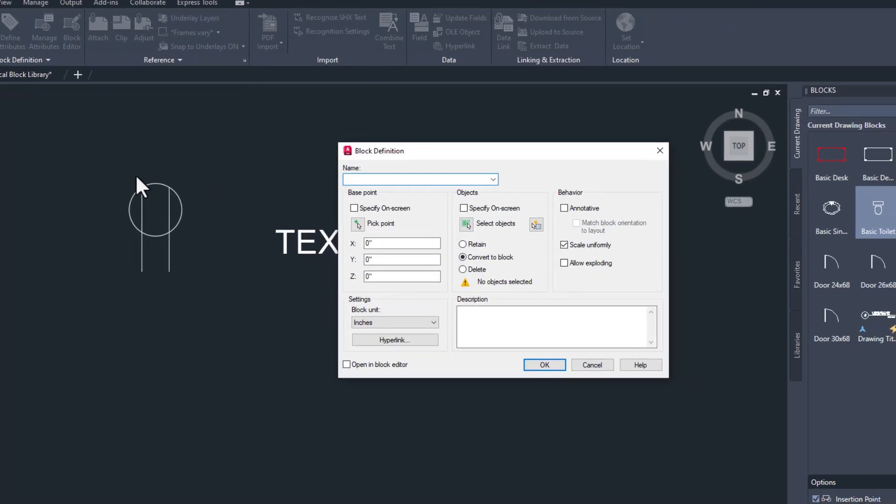
text(Duplex)
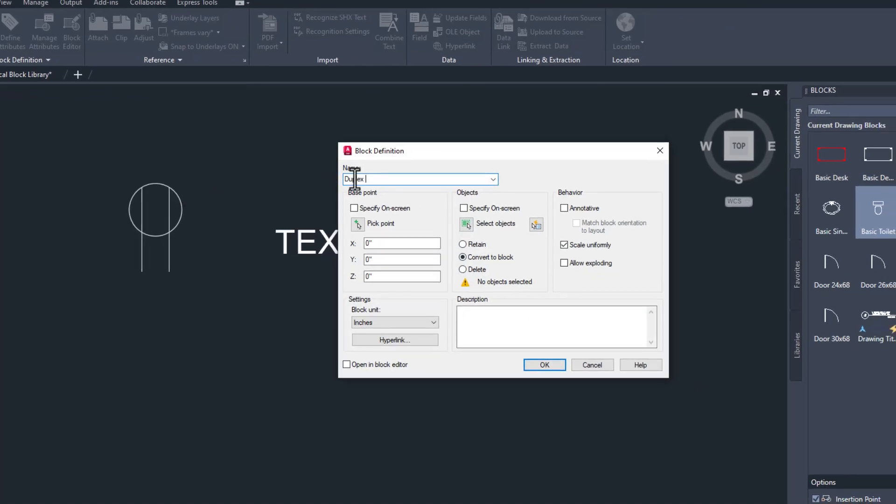
text(Receptacle)
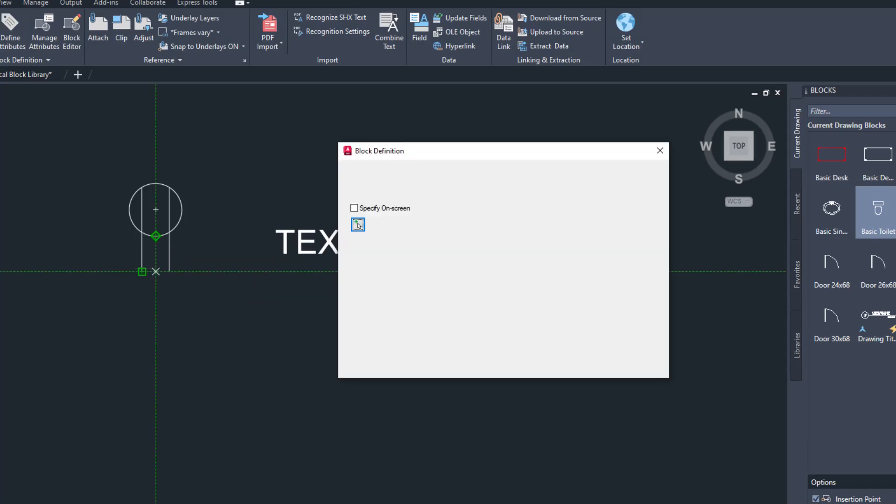
click(357, 224)
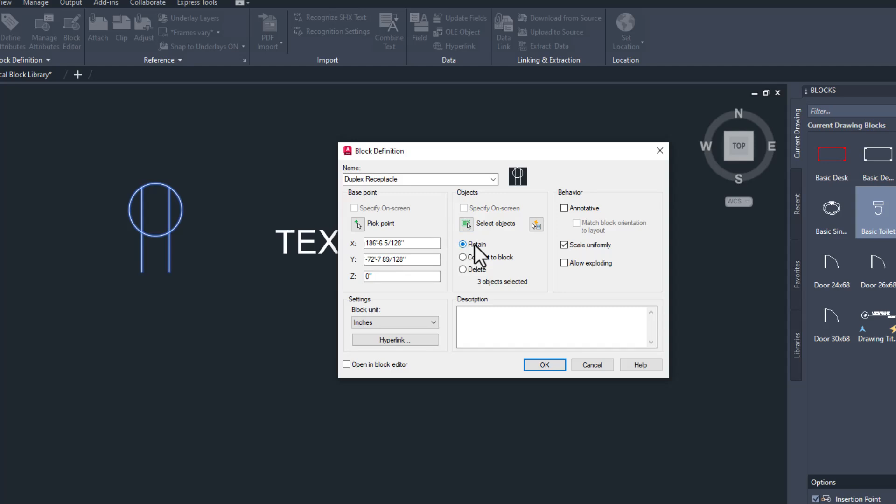
click(564, 208)
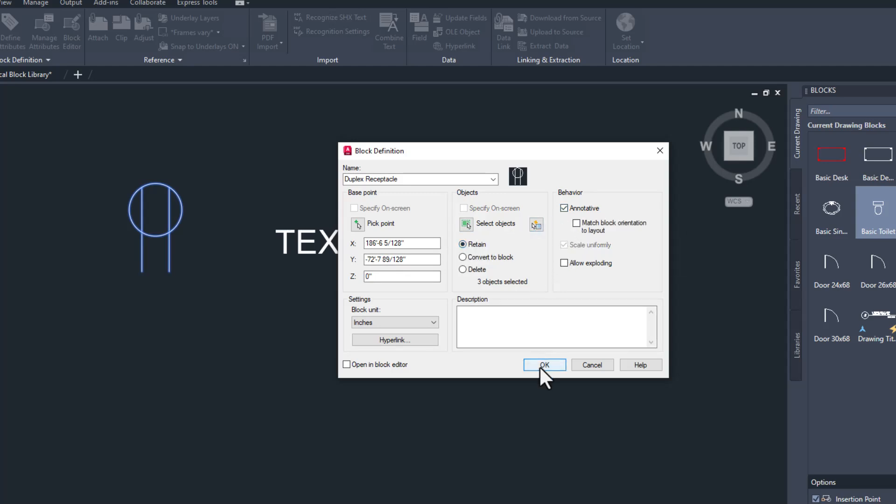
click(544, 365)
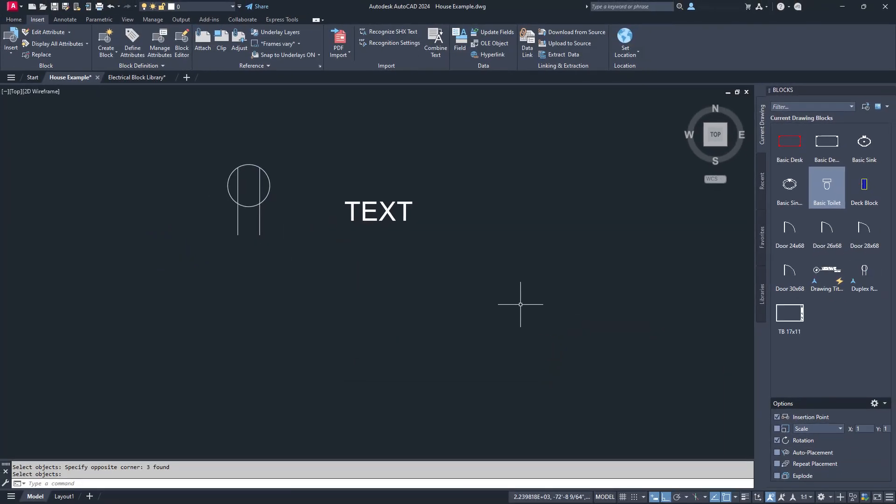
mouse_move(864, 274)
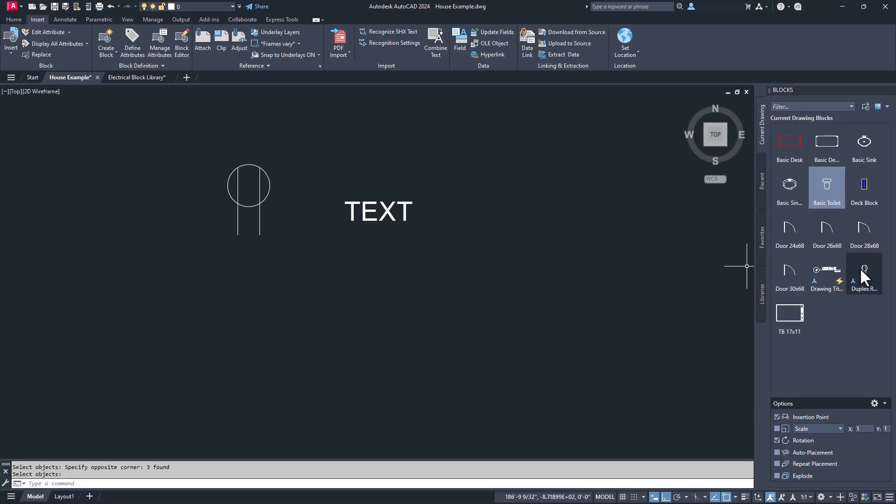
mouse_move(263, 228)
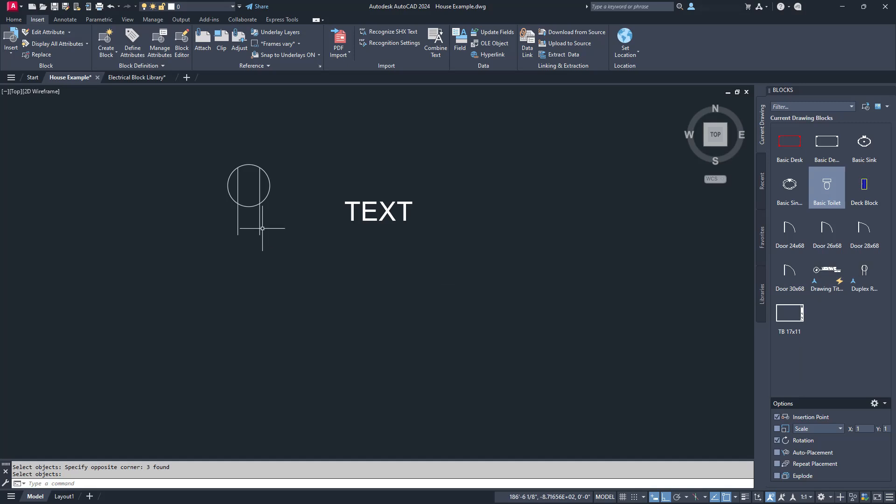
- Set annotation scale 1/4" = 1'-0" and insert Duplex Receptacle on the bathroom wall
key(Escape)
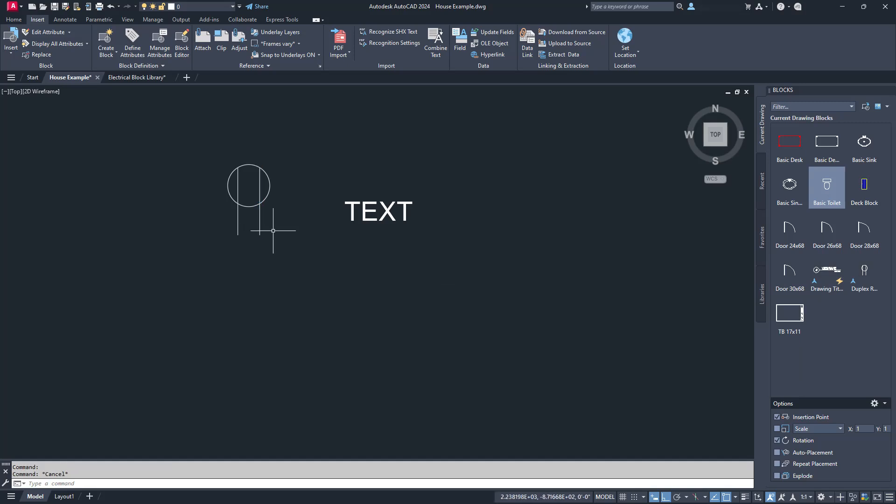
click(259, 167)
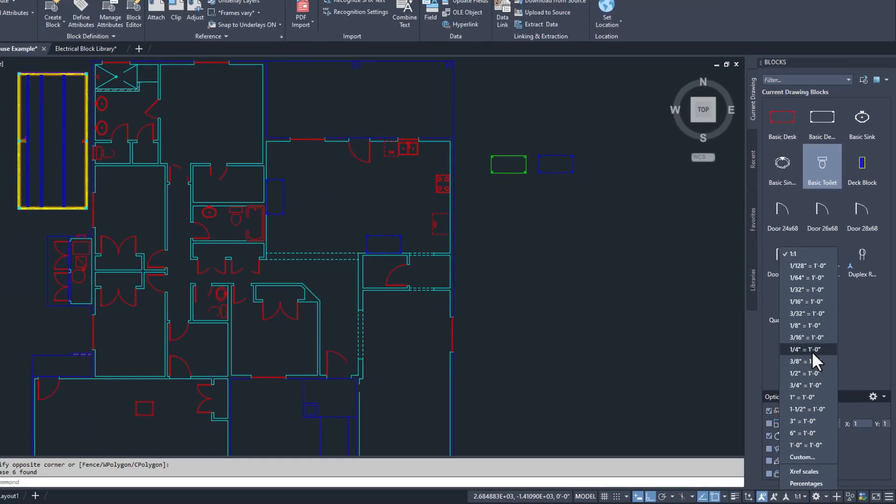
click(803, 349)
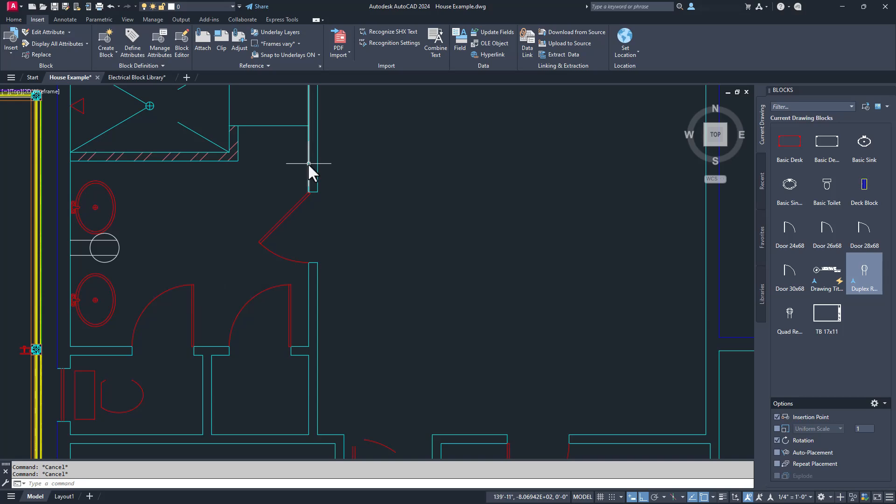
click(292, 105)
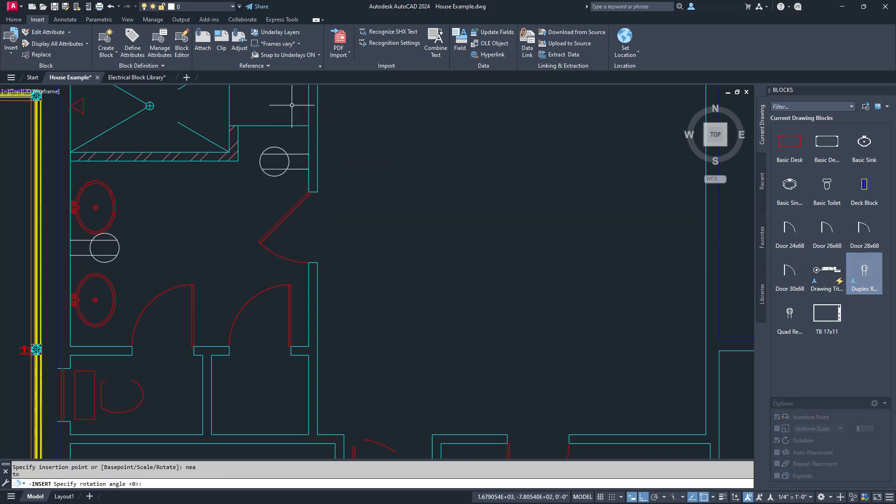
click(769, 496)
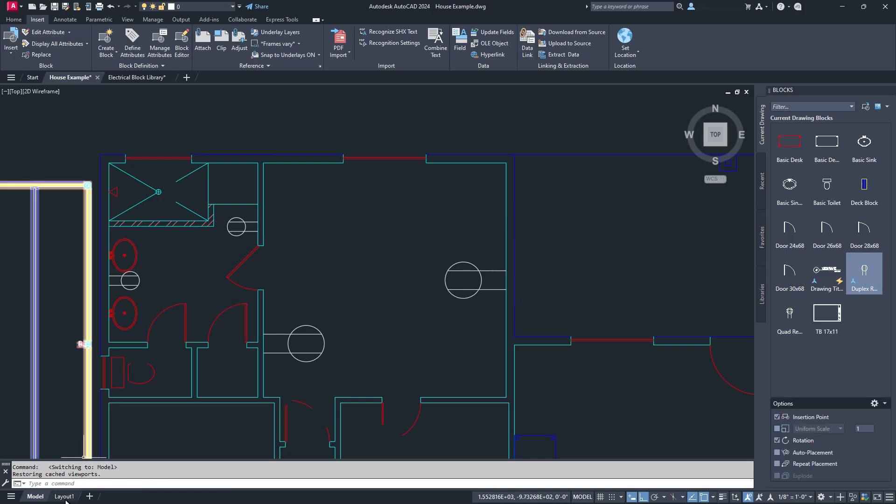
click(65, 495)
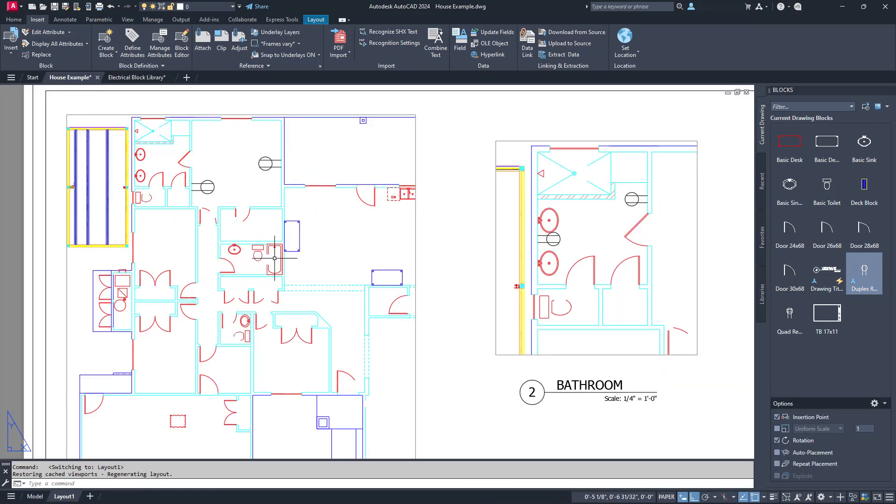
mouse_move(569, 228)
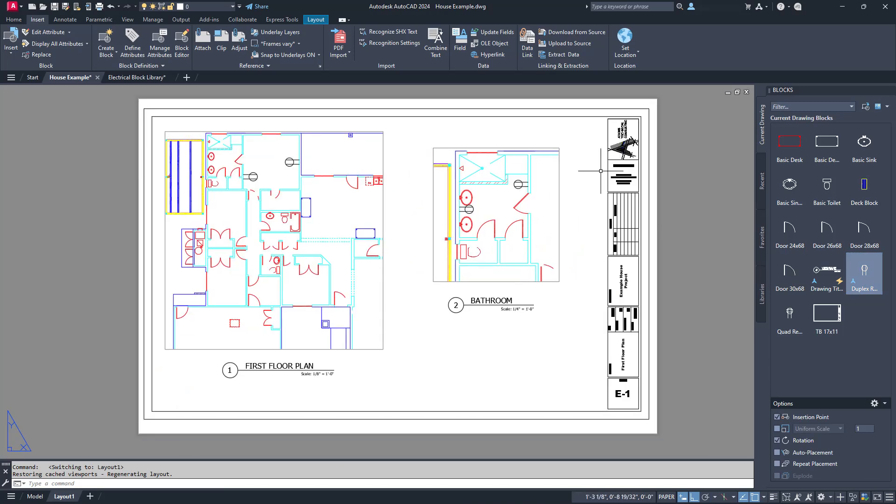
scroll(up, 3)
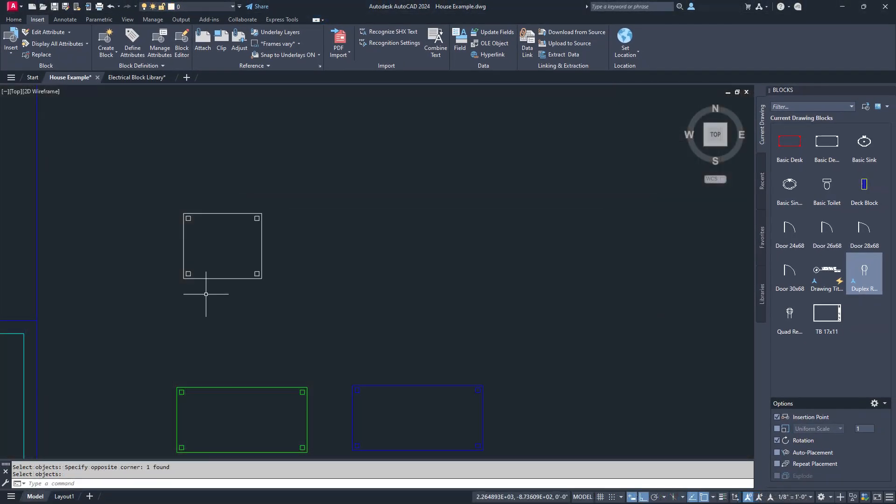
mouse_move(156, 188)
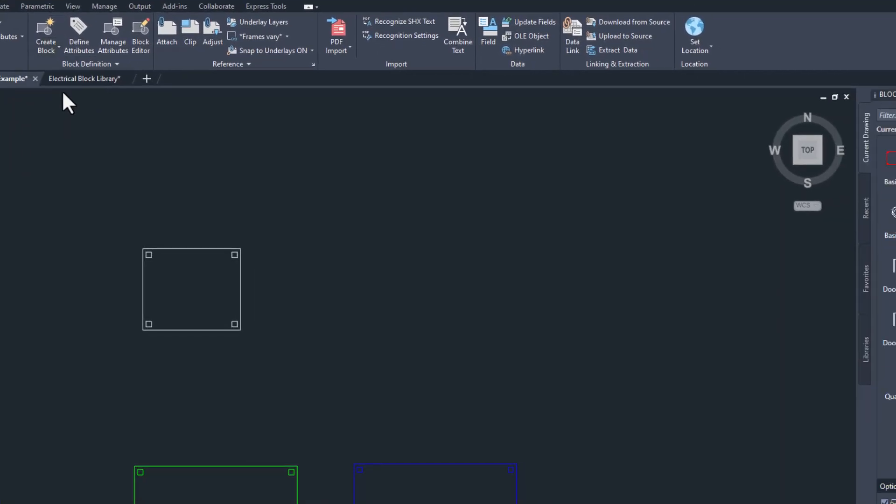
- WBLOCK the small rectangle to its own file with a base point, converting it to the Smaller Desk block
click(45, 35)
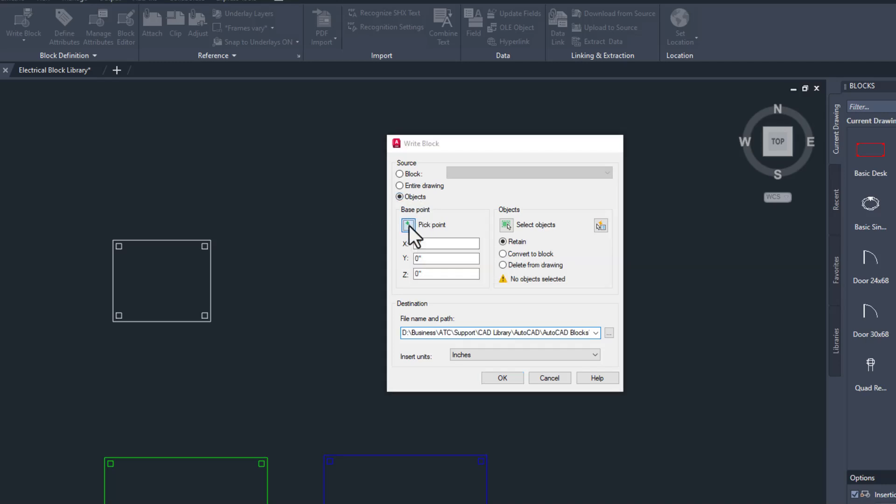
click(505, 225)
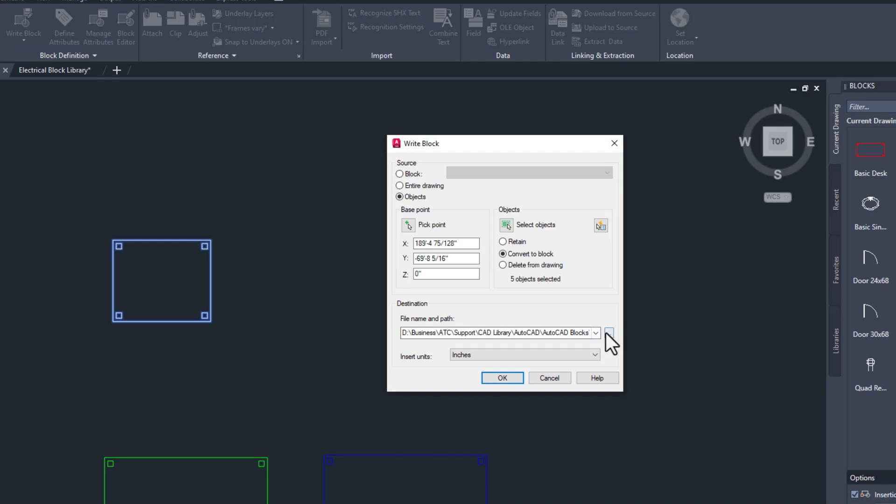
click(608, 332)
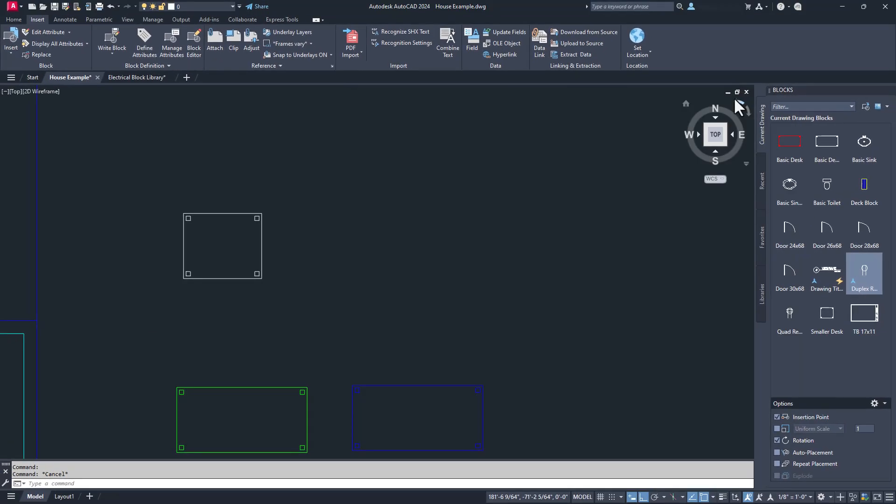
mouse_move(100, 103)
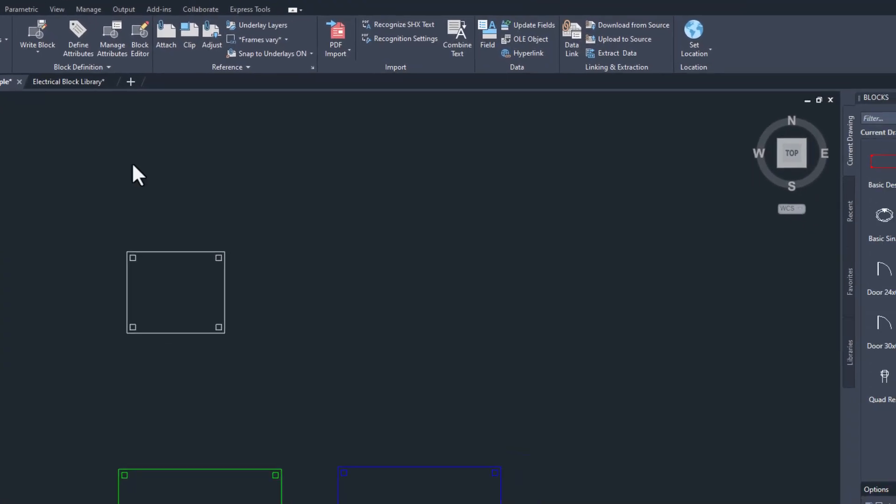
- WBLOCK the Duplex Receptacle block to Duplex Receptacle.dwg in the AutoCAD Blocks folder
click(37, 37)
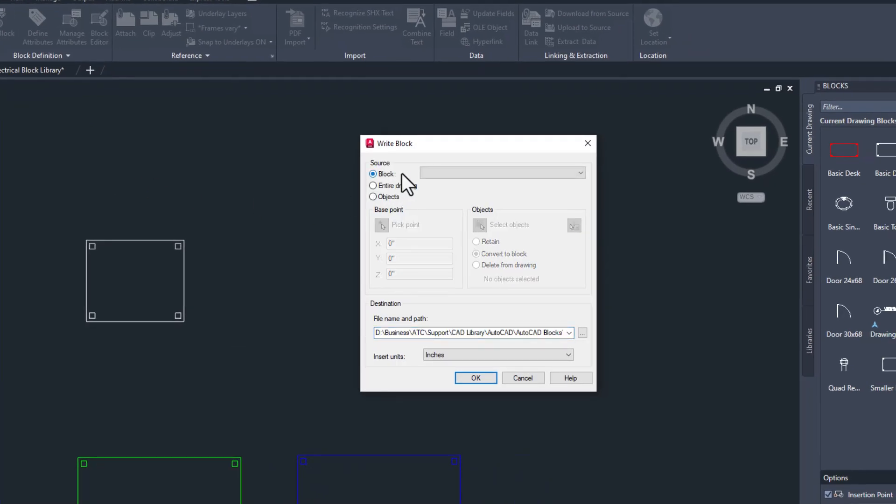
click(579, 174)
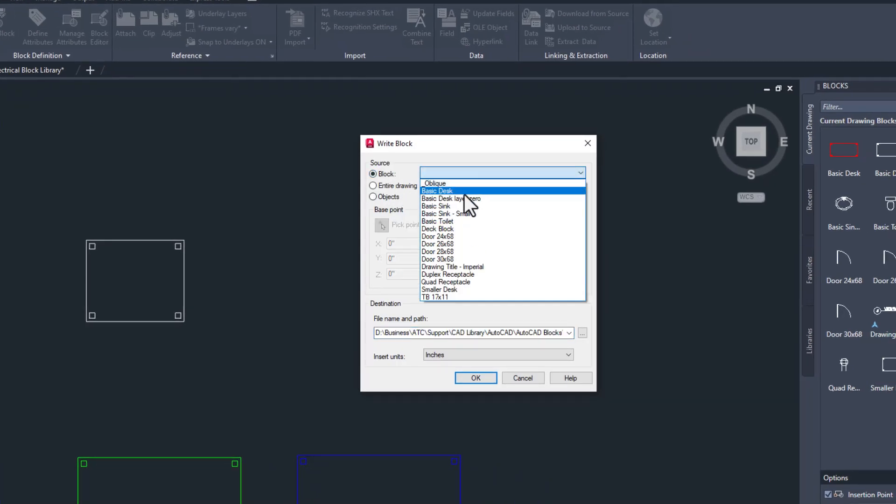
click(447, 275)
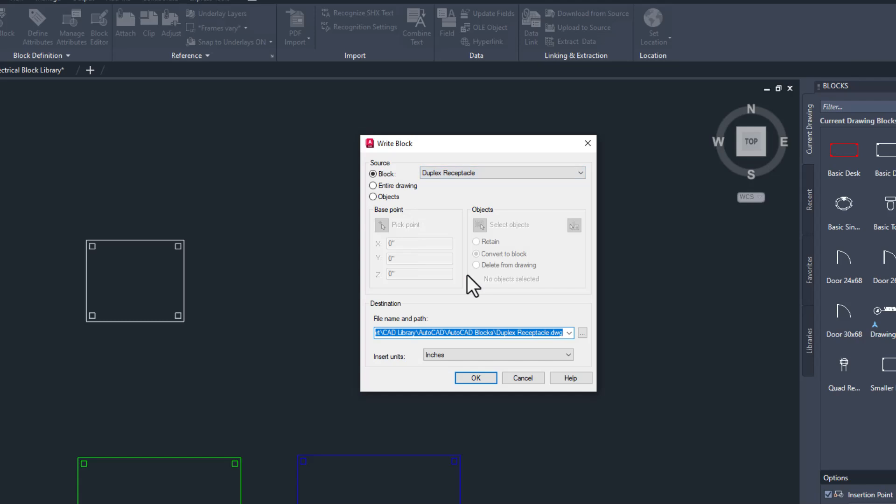
mouse_move(548, 333)
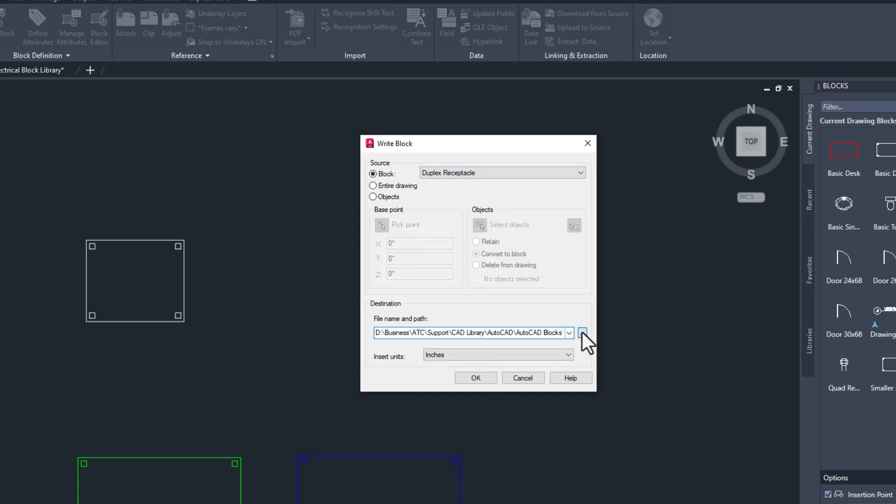
click(582, 332)
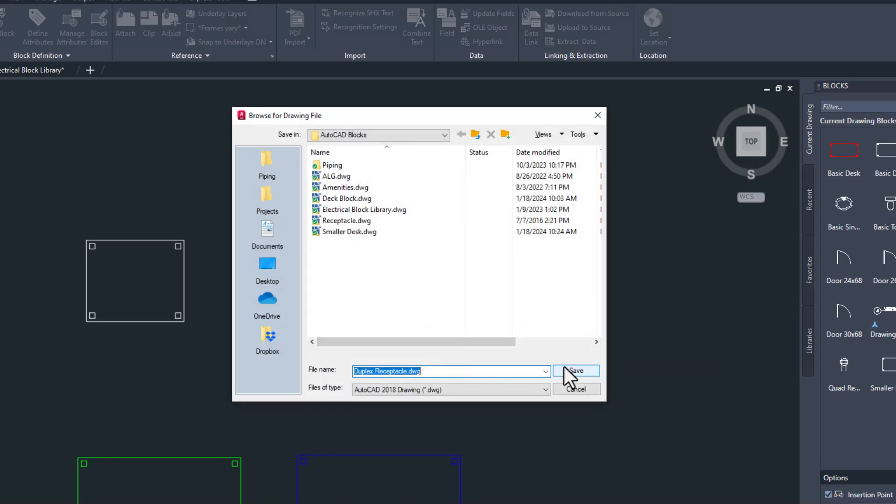
click(577, 371)
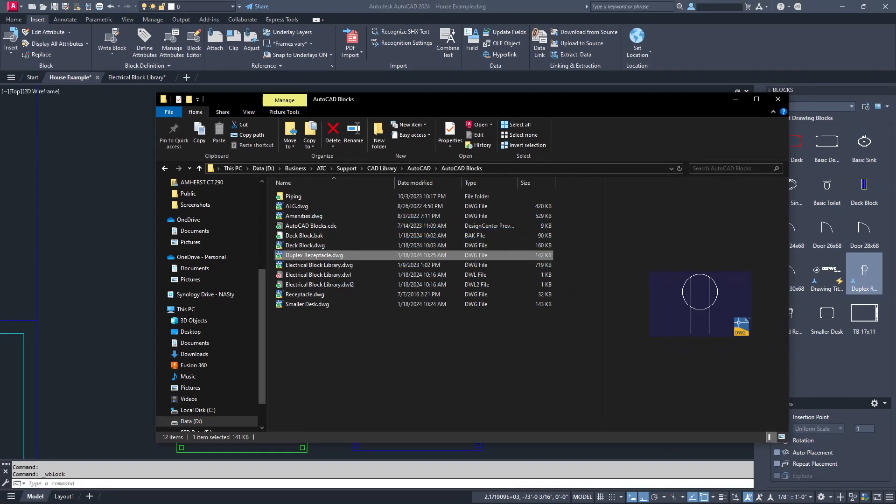
- Close the AutoCAD Blocks File Explorer window showing Duplex Receptacle.dwg
click(778, 99)
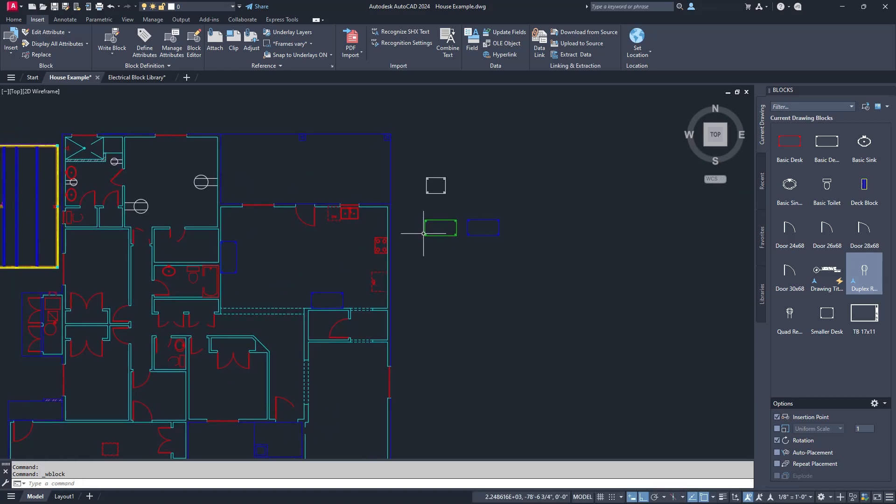
mouse_move(97, 455)
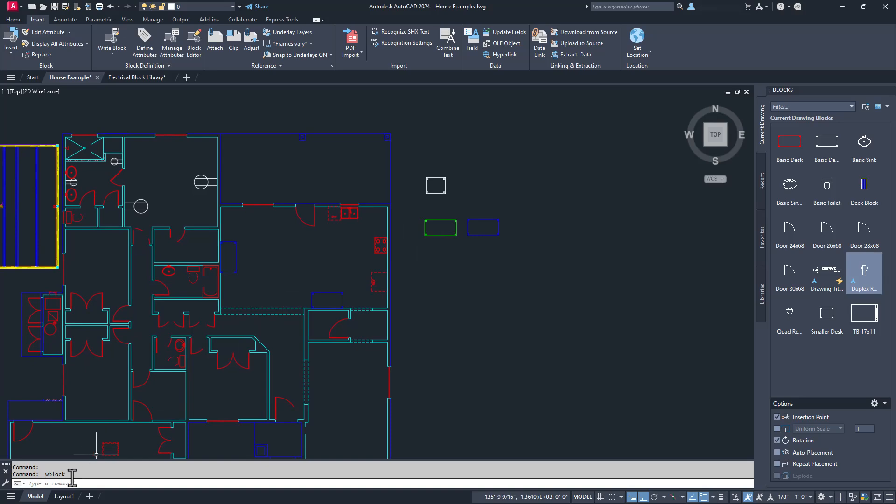
click(63, 496)
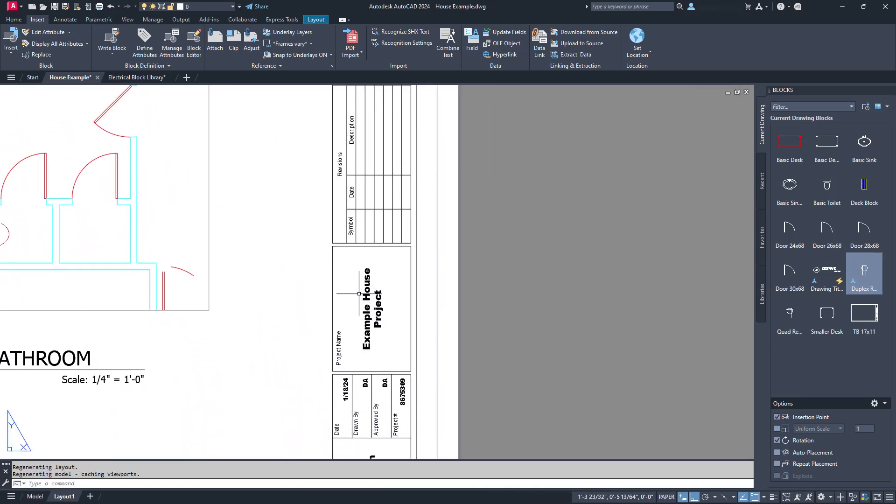
double_click(364, 314)
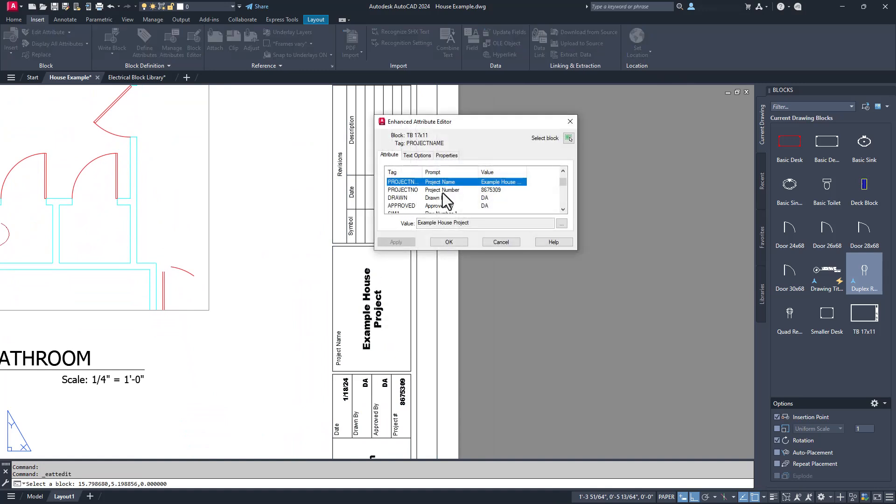
mouse_move(452, 200)
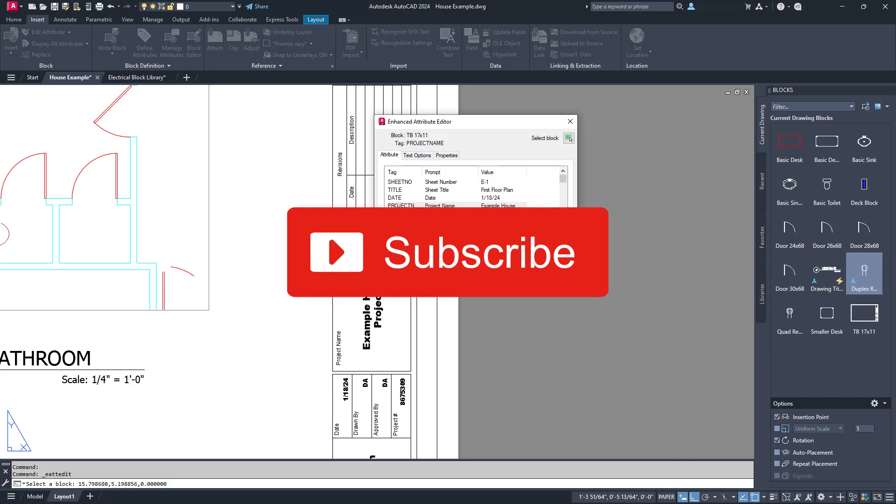
click(569, 121)
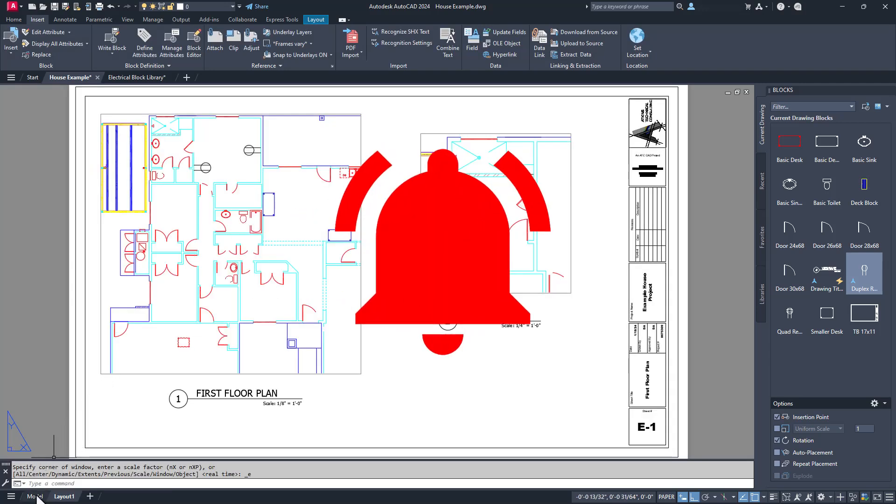
click(34, 496)
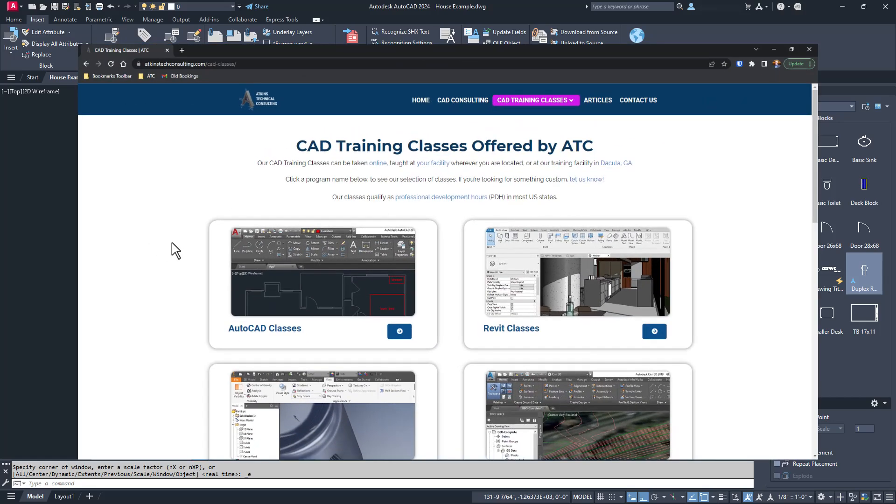
scroll(down, 3)
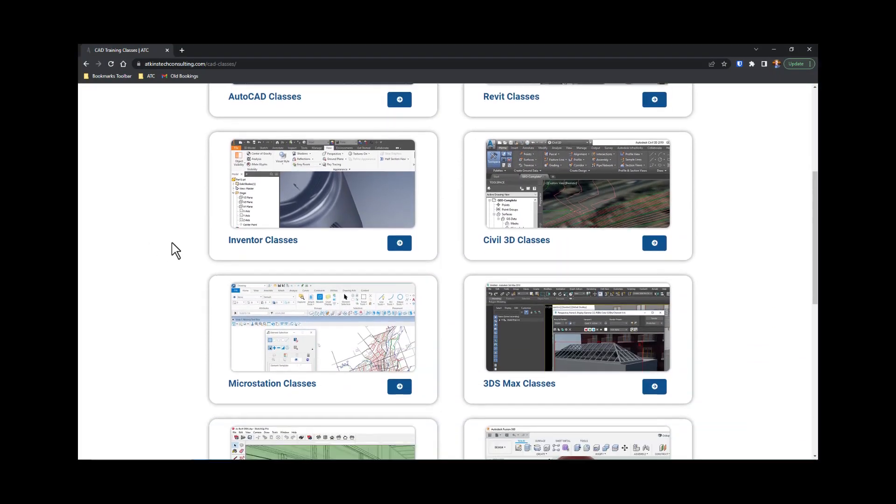
scroll(down, 3)
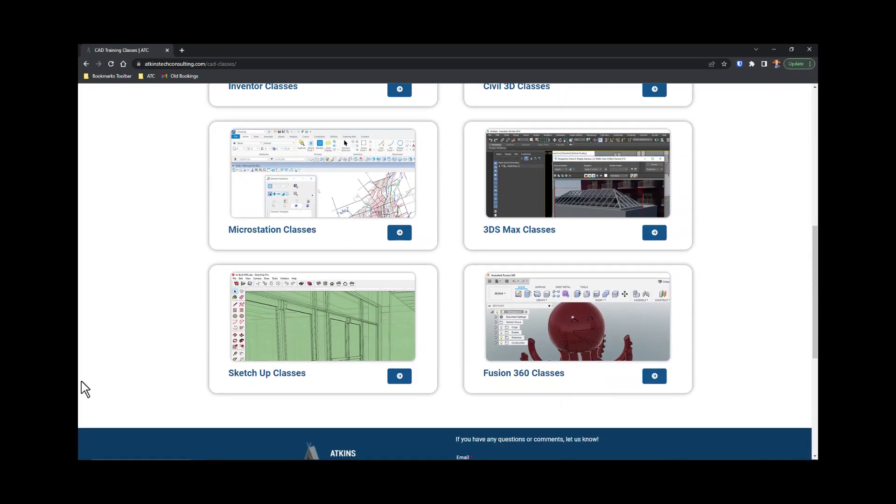